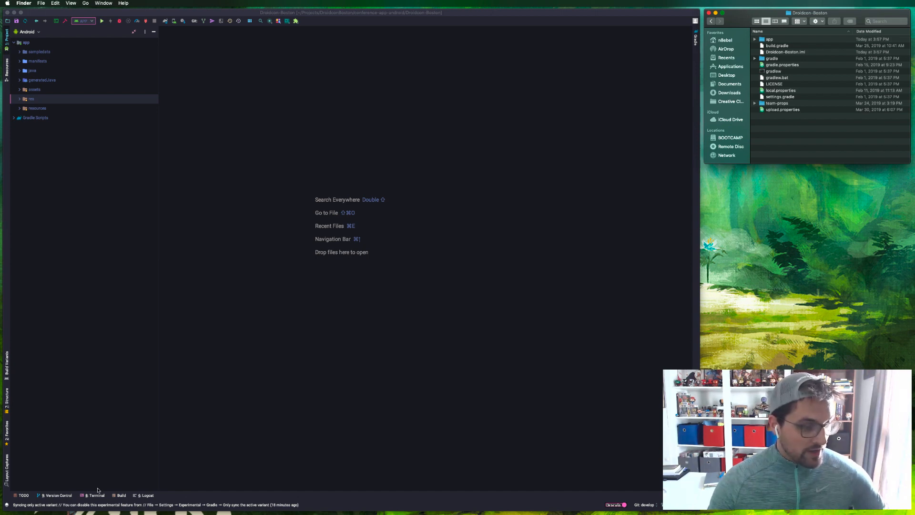
# - Run ./gradlew assembleRelease in the project terminal until BUILD SUCCESSFUL
pyautogui.click(95, 495)
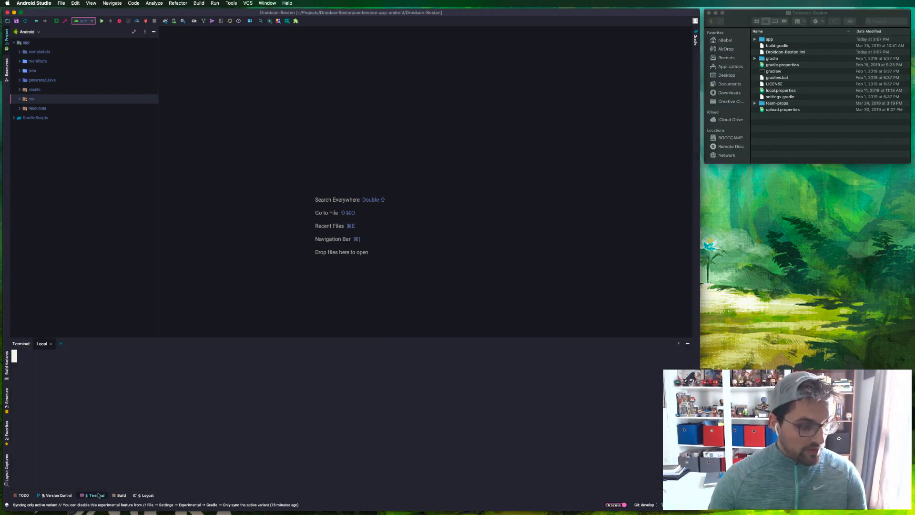
pyautogui.click(98, 496)
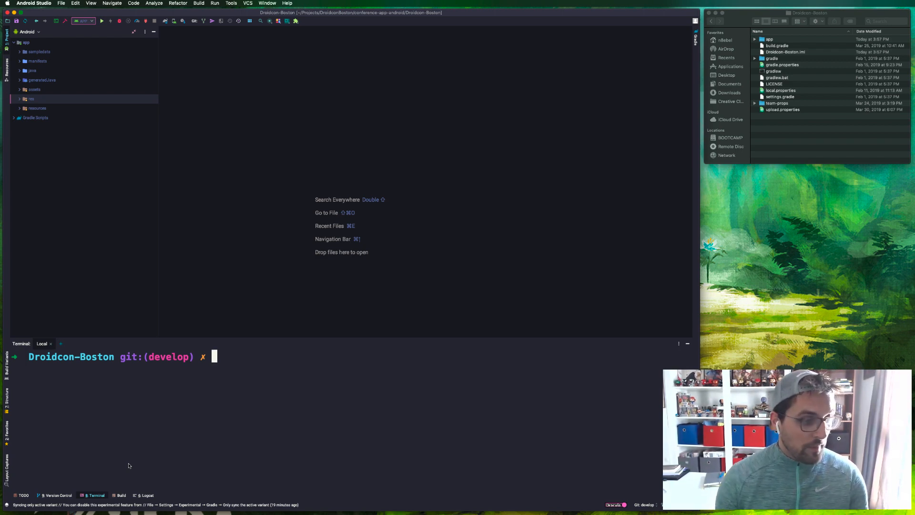
pyautogui.write('./gradl')
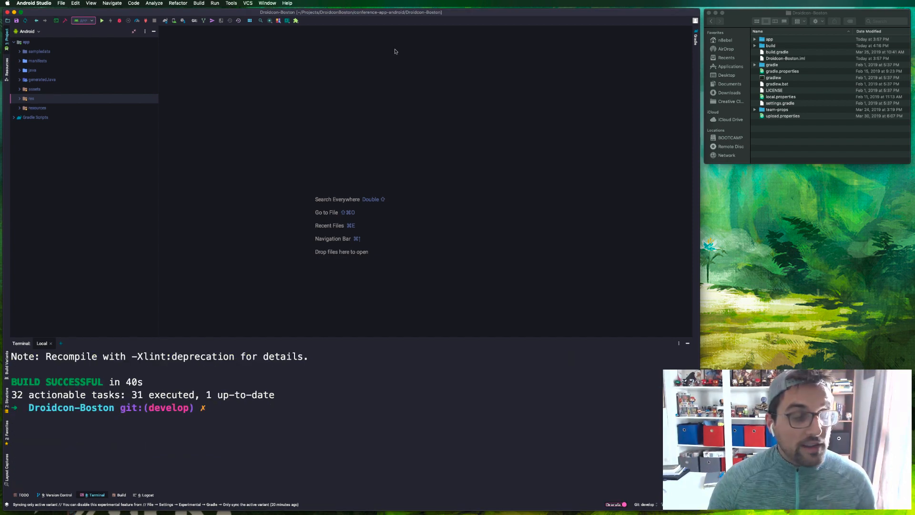
pyautogui.moveTo(234, 43)
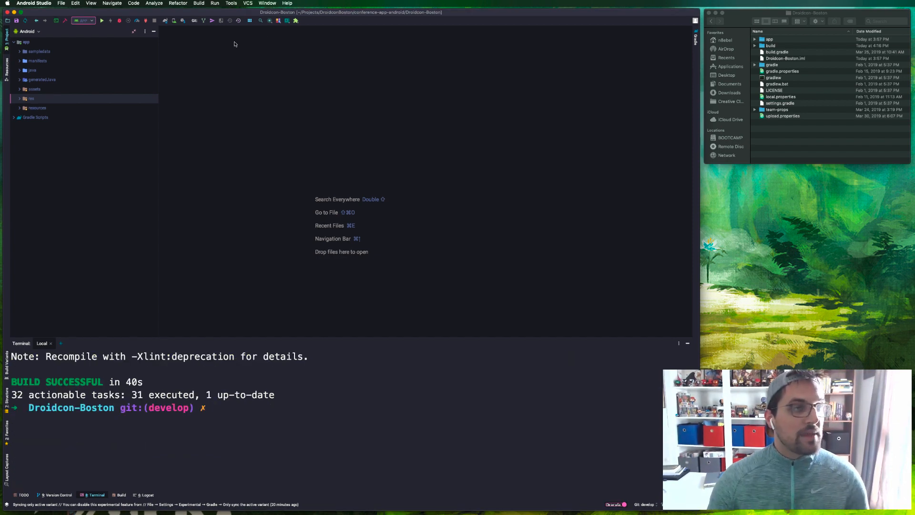
# - Start Analyze APK and browse into the app module's build output folder
pyautogui.click(198, 3)
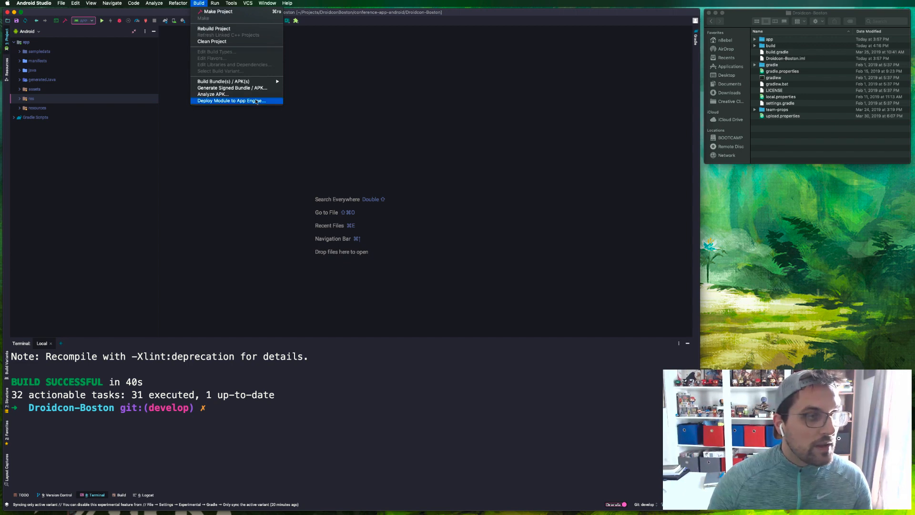
pyautogui.click(230, 101)
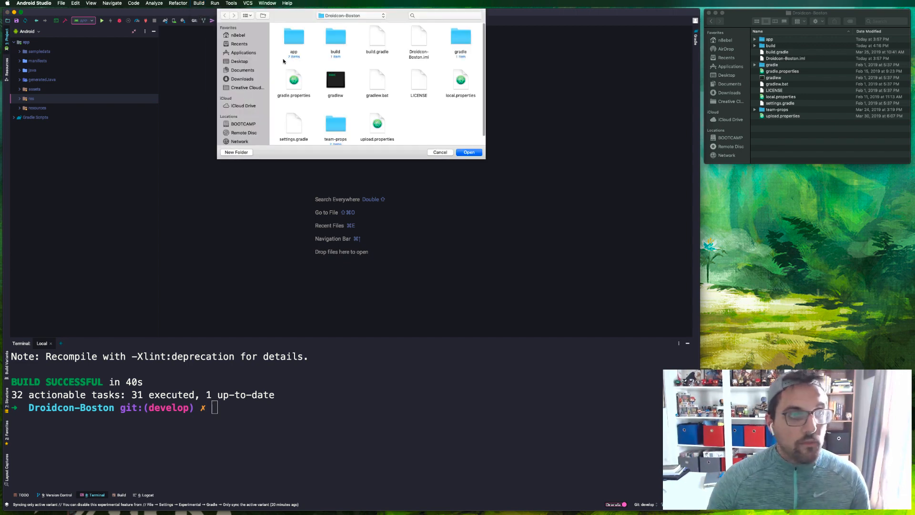
pyautogui.moveTo(295, 40)
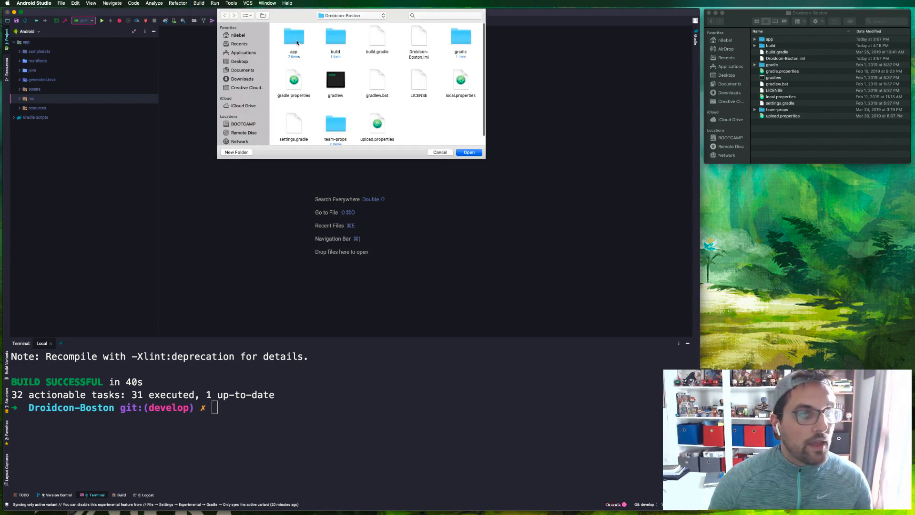
pyautogui.doubleClick(293, 38)
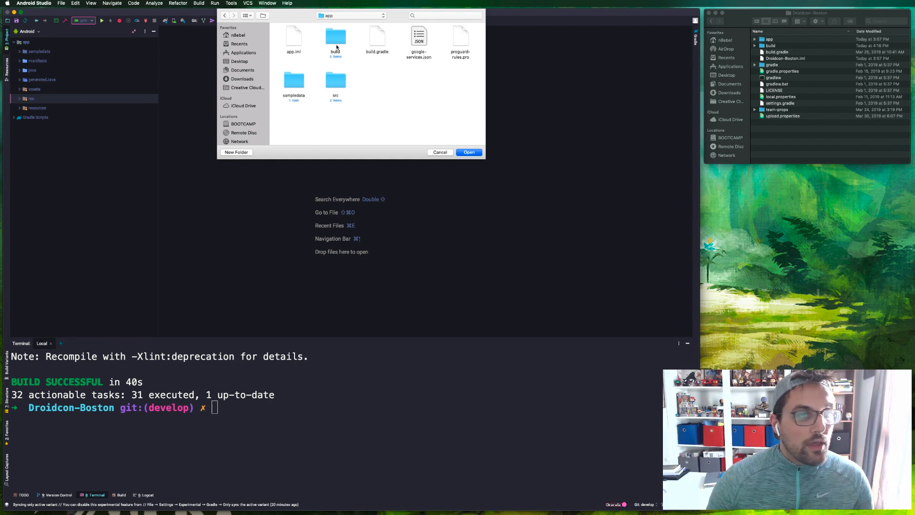
pyautogui.doubleClick(335, 38)
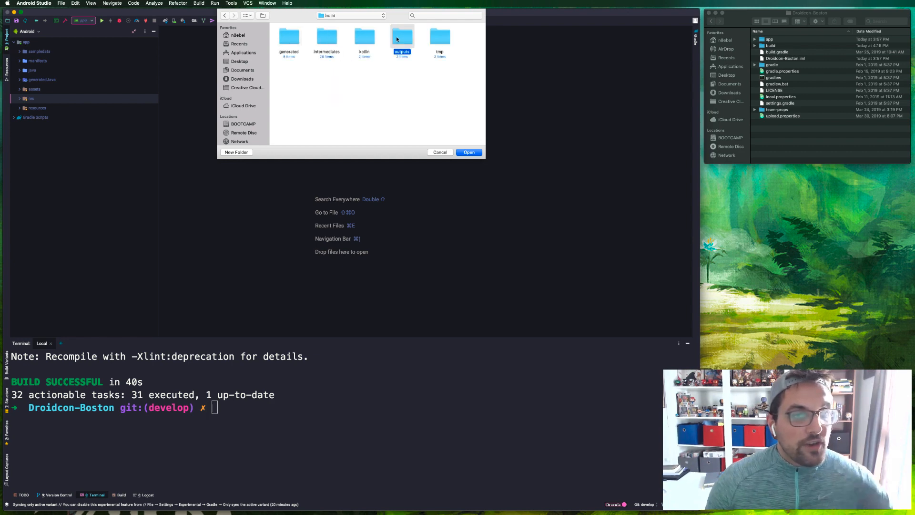
# - Select app-release.apk in apk/release, view its file details and load it in the APK Analyzer
pyautogui.doubleClick(401, 34)
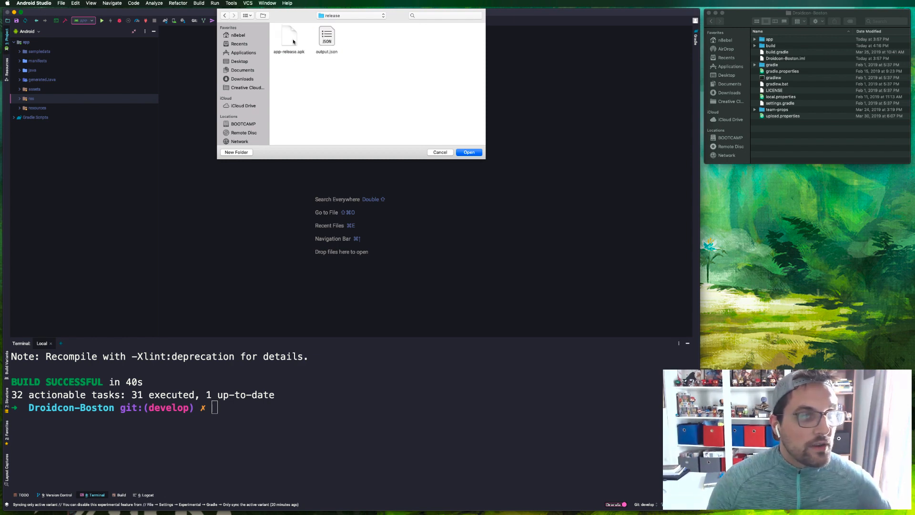
pyautogui.click(289, 37)
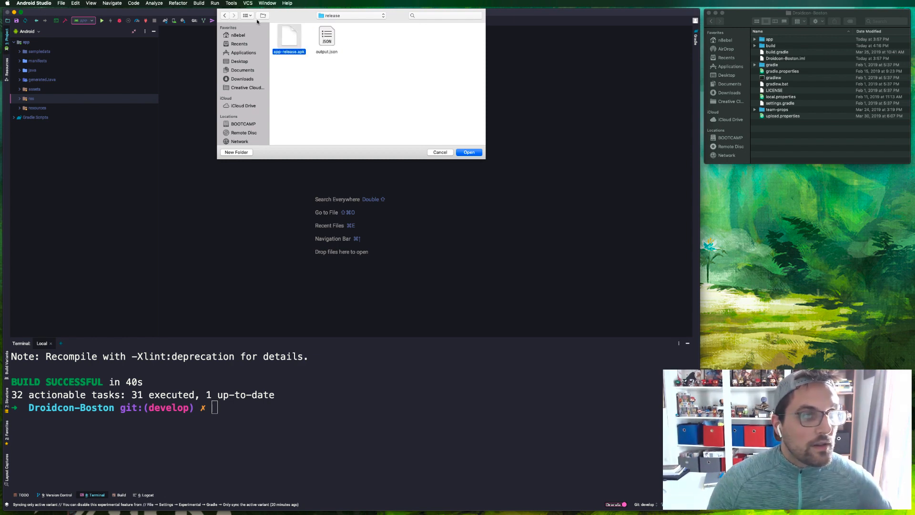
pyautogui.click(242, 15)
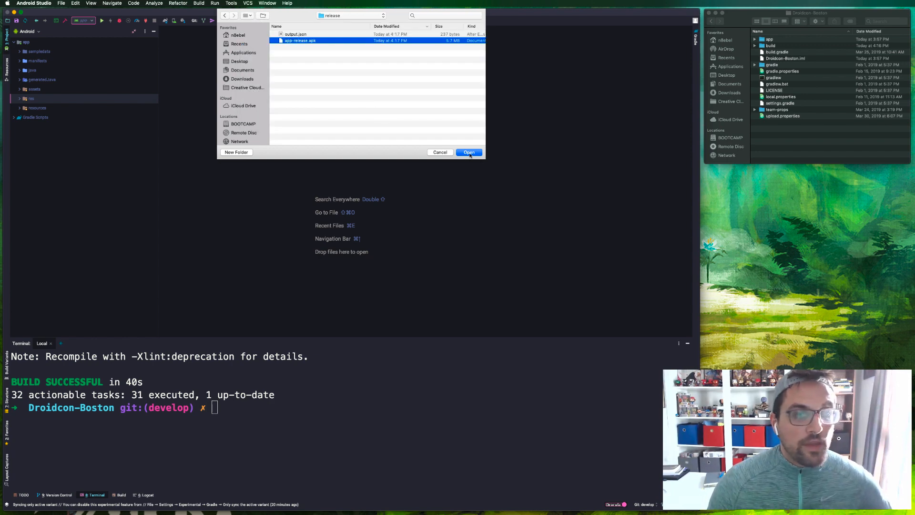
pyautogui.click(469, 151)
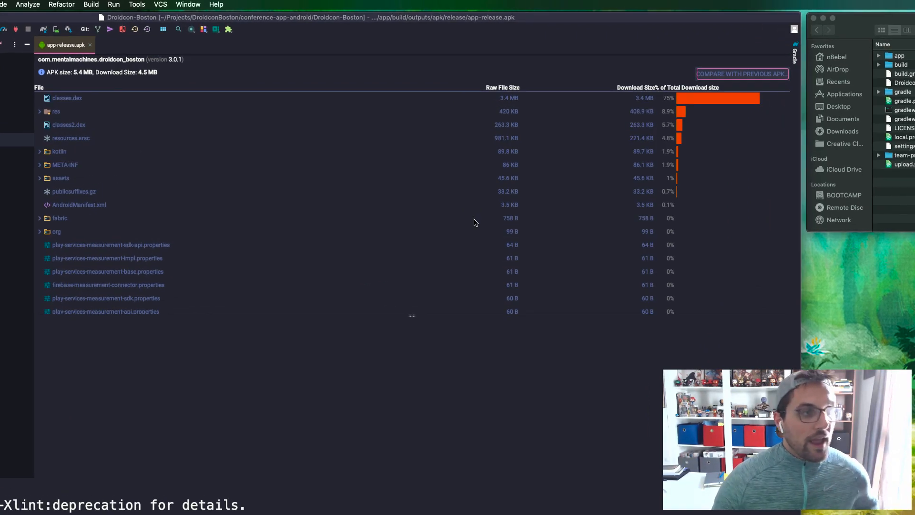
pyautogui.moveTo(419, 357)
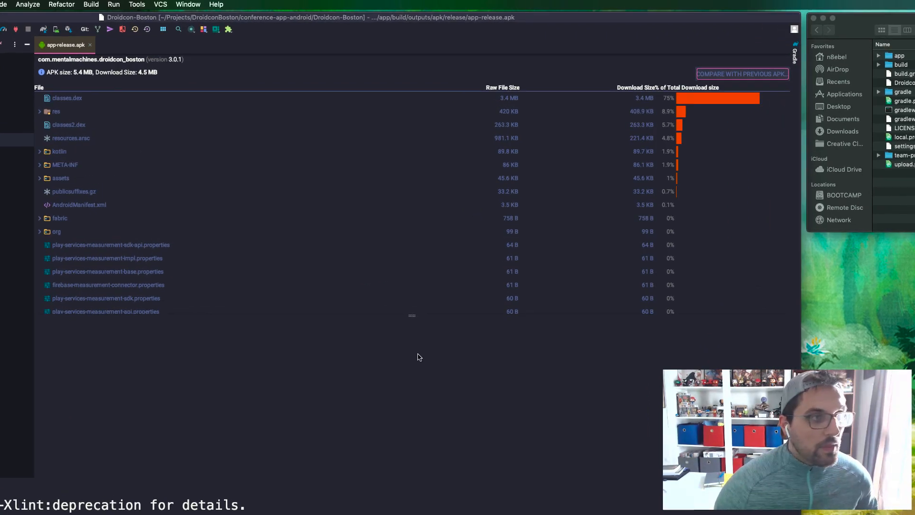
pyautogui.moveTo(107, 84)
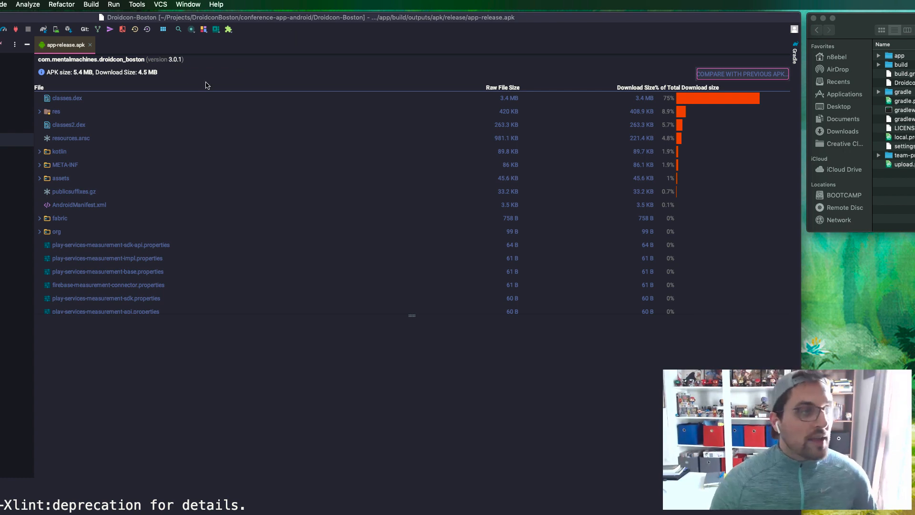
pyautogui.moveTo(225, 73)
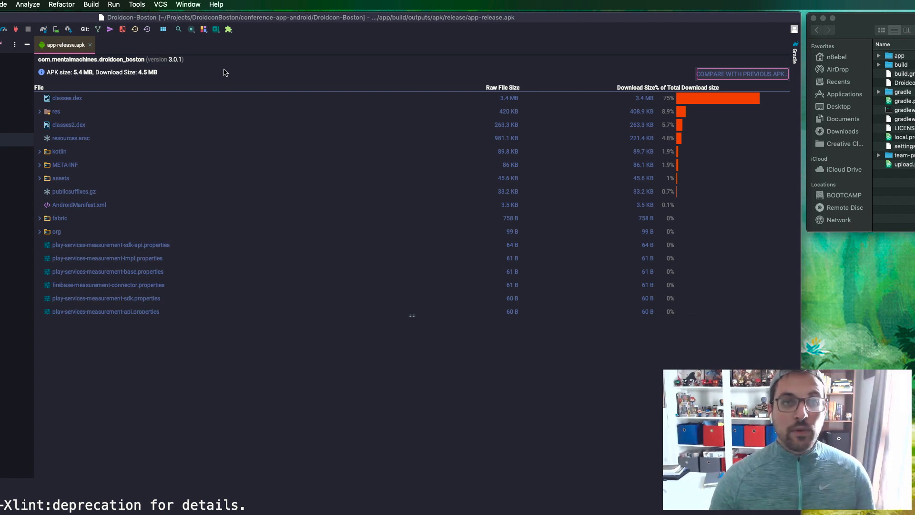
pyautogui.moveTo(736, 80)
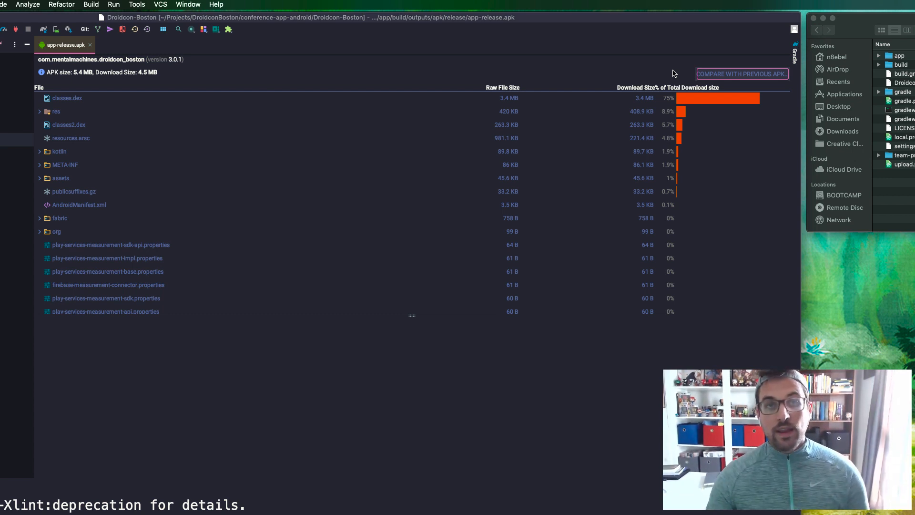
pyautogui.moveTo(247, 98)
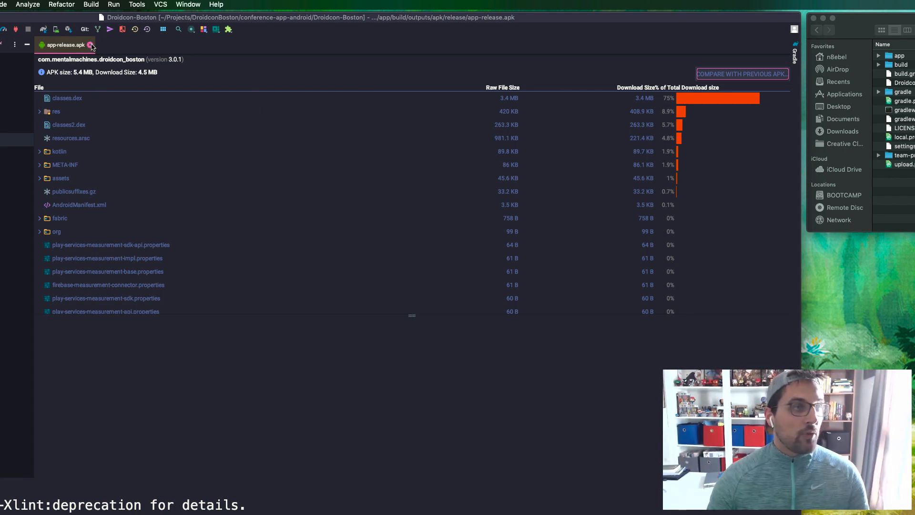
# - Close the app-release.apk analysis after noting 5.4 MB total and 420 KB res
pyautogui.click(91, 45)
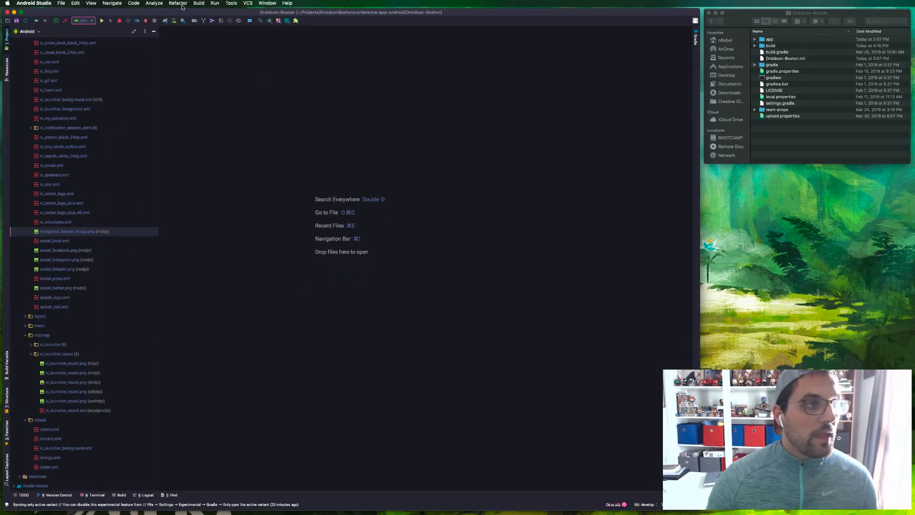
# - Preview the Remove Unused Resources refactoring listing icons, strings and dimens to delete
pyautogui.click(178, 3)
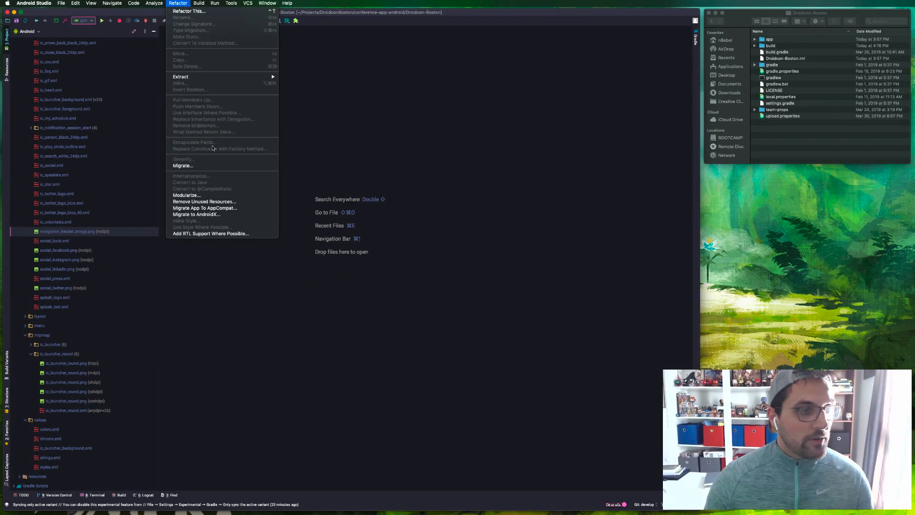
pyautogui.click(204, 201)
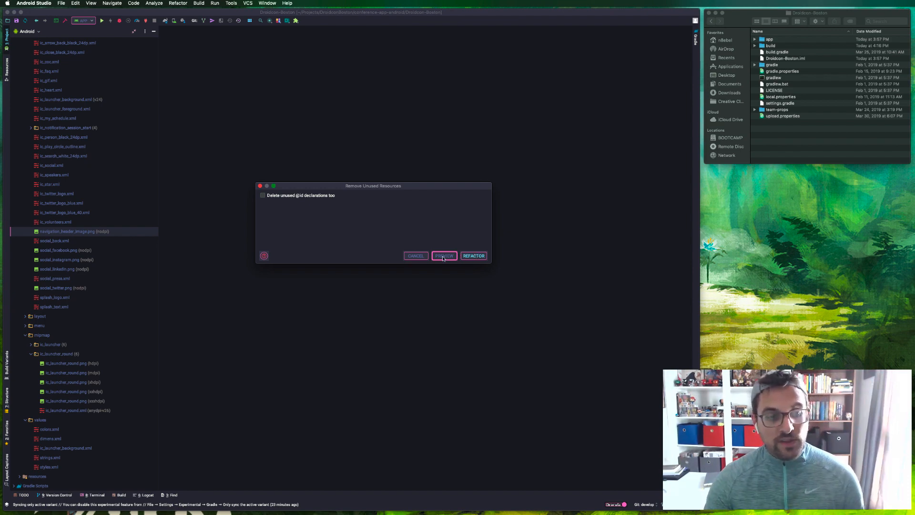
pyautogui.click(444, 255)
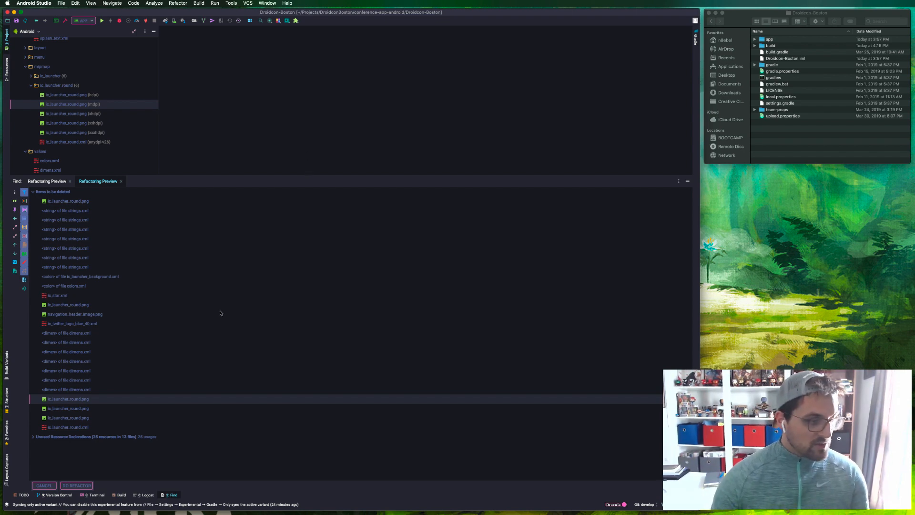
pyautogui.moveTo(131, 384)
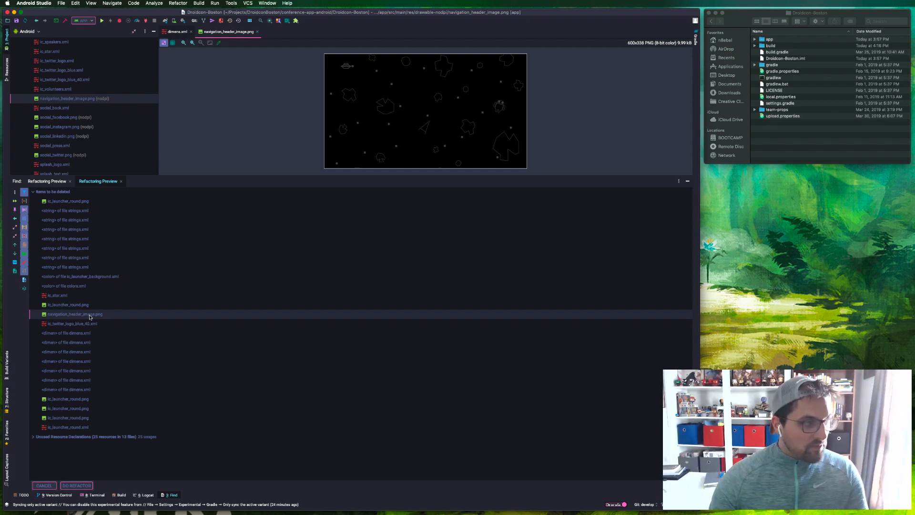
# - Inspect resources marked for deletion and delete ic_star.xml individually
pyautogui.rightClick(66, 98)
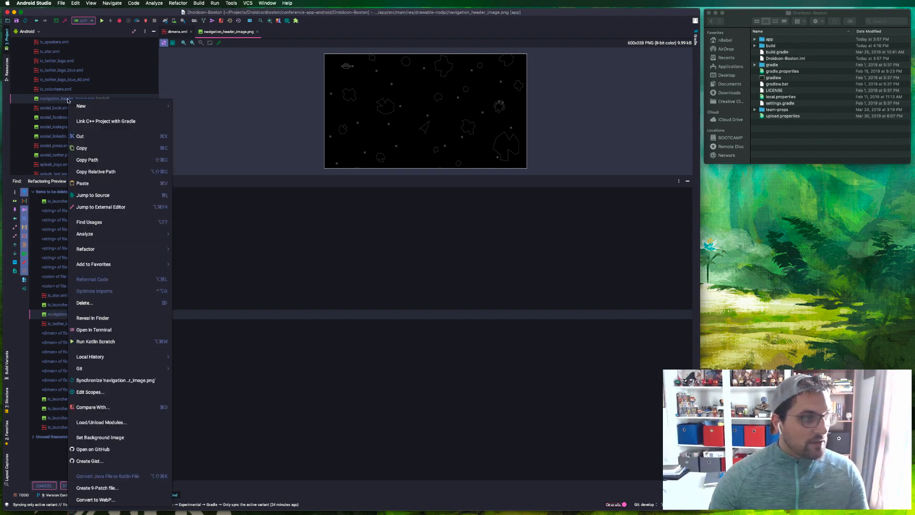
pyautogui.moveTo(84, 303)
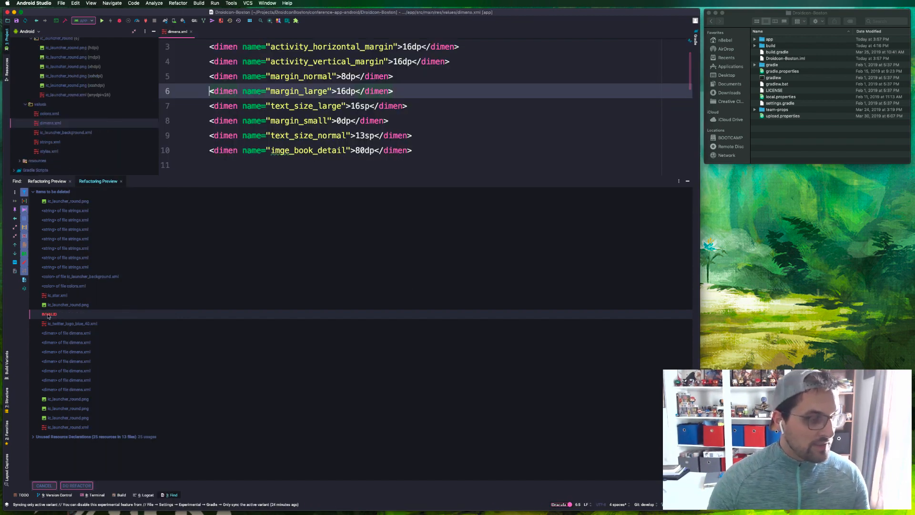
pyautogui.click(68, 305)
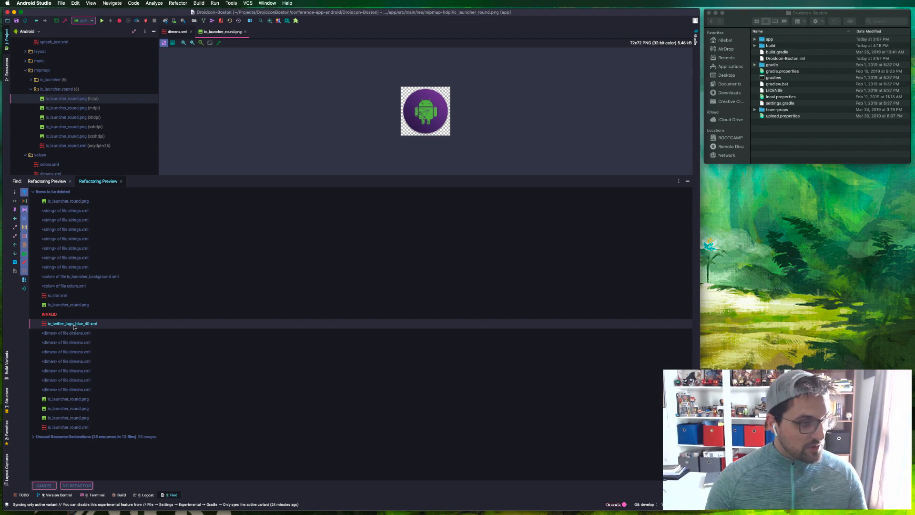
pyautogui.rightClick(52, 295)
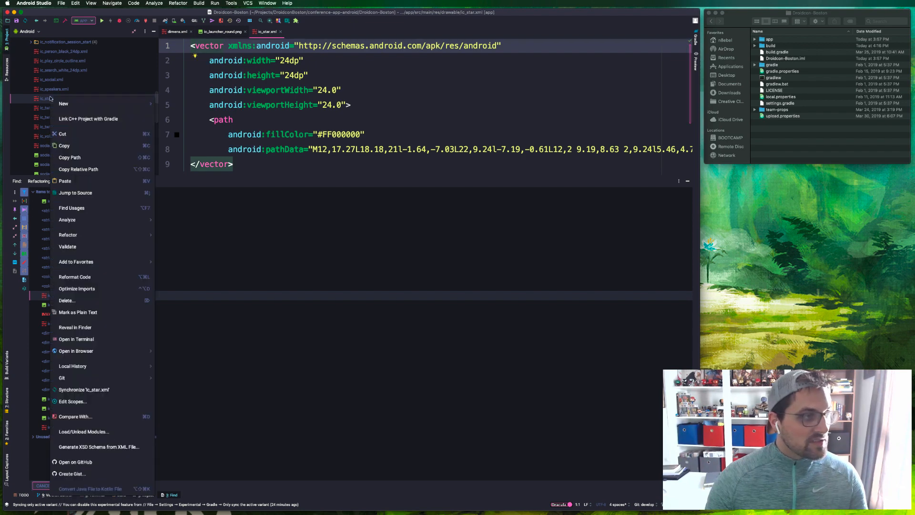
pyautogui.click(67, 300)
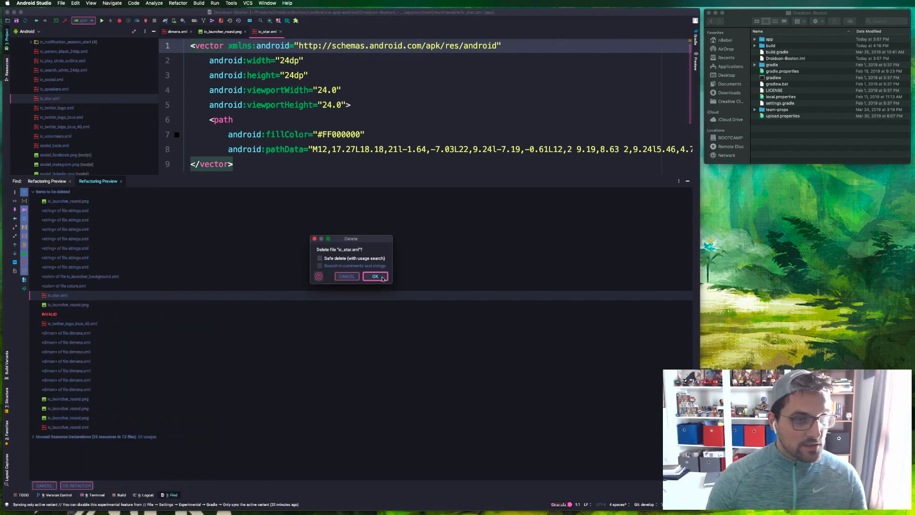
# - Bring up the context actions for the emo_im_cool.png drawable
pyautogui.click(375, 277)
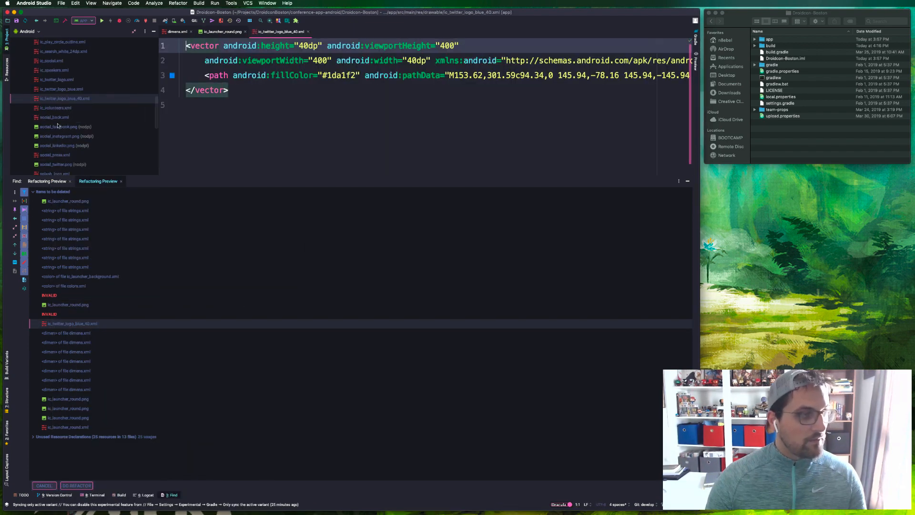
pyautogui.rightClick(56, 98)
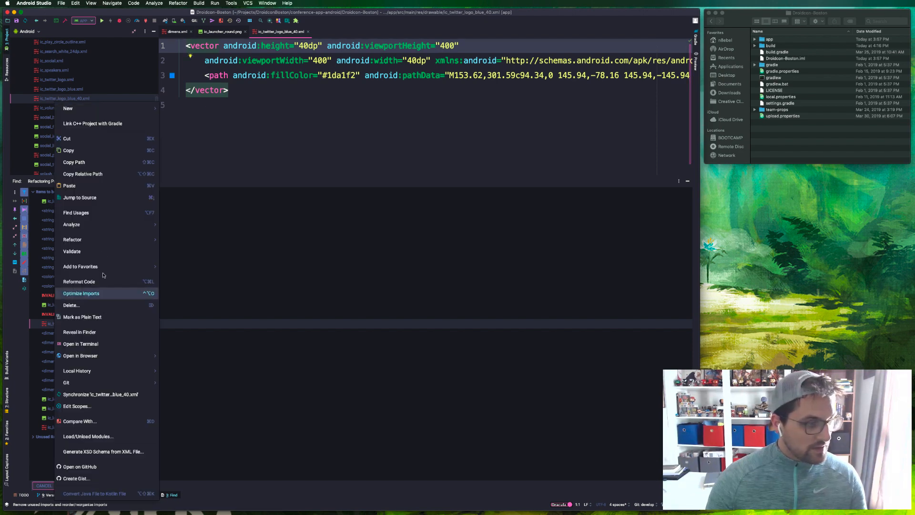
pyautogui.click(71, 305)
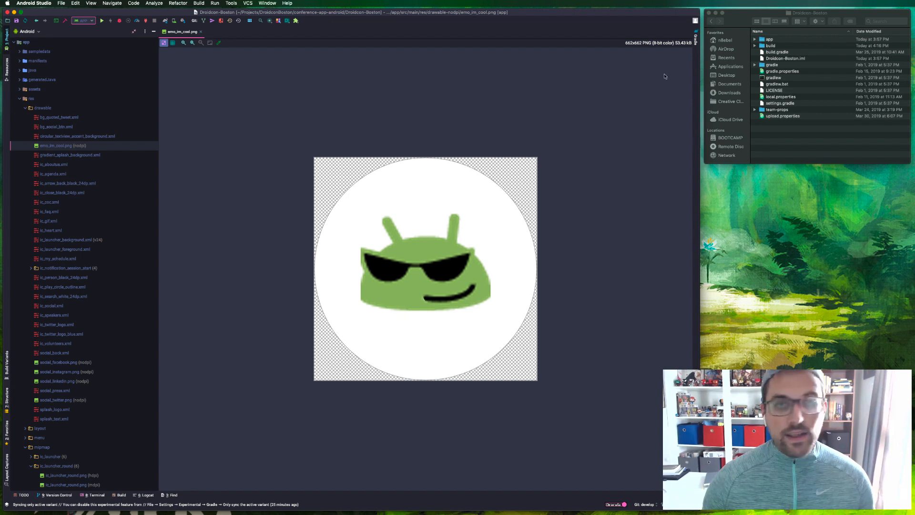
pyautogui.moveTo(675, 52)
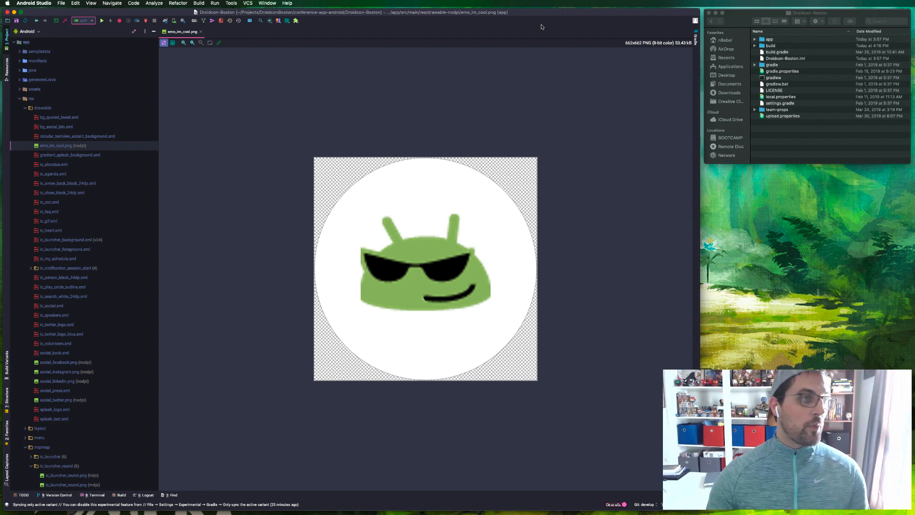
pyautogui.moveTo(207, 154)
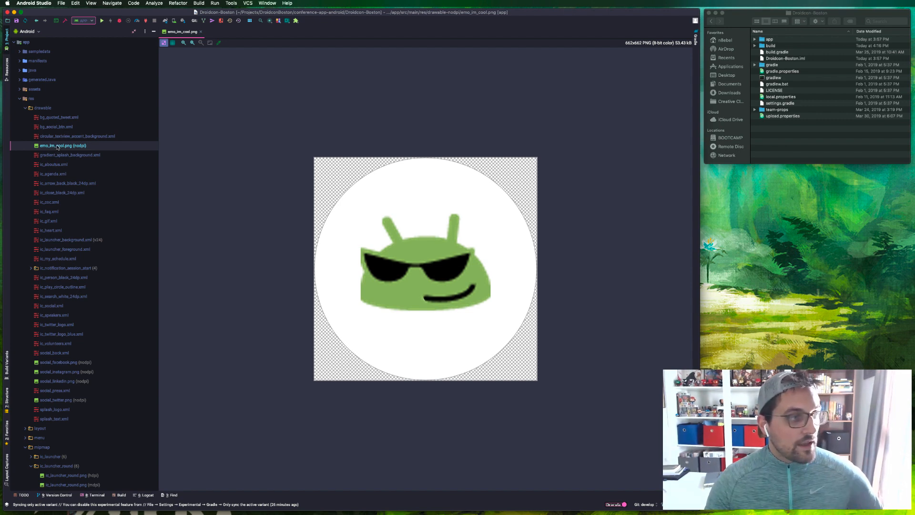
# - Choose Convert to WebP for emo_im_cool.png, showing lossy quality-75 settings
pyautogui.rightClick(49, 145)
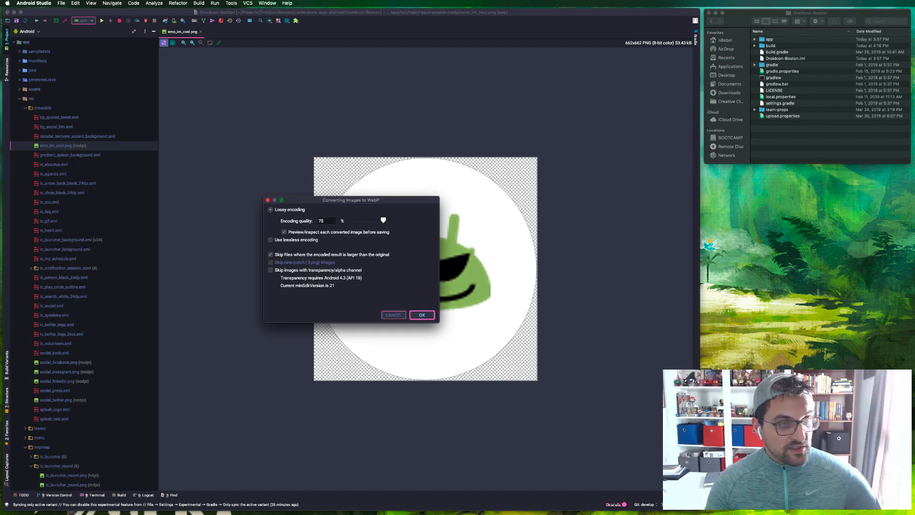
# - Keep lossy 75% encoding with preview and start converting emo_im_cool.png
pyautogui.moveTo(351, 199); pyautogui.dragTo(379, 138)
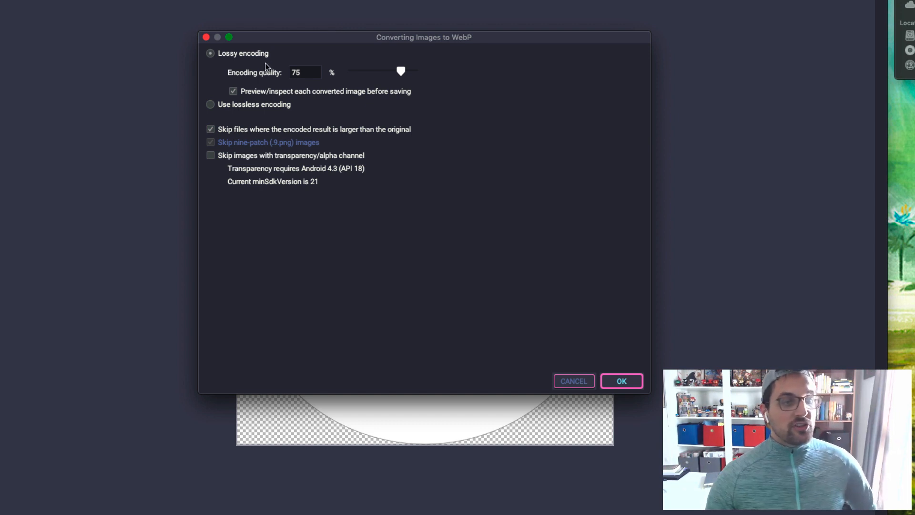
pyautogui.moveTo(255, 86)
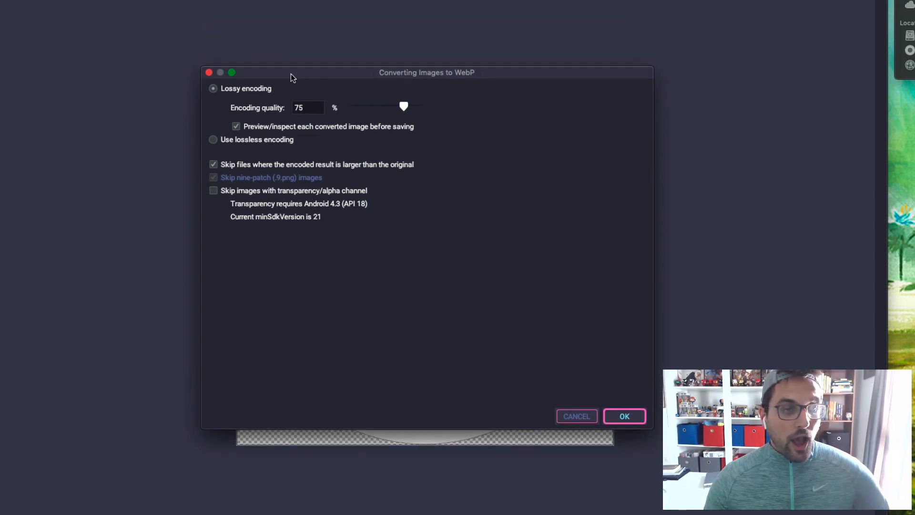
pyautogui.moveTo(241, 107)
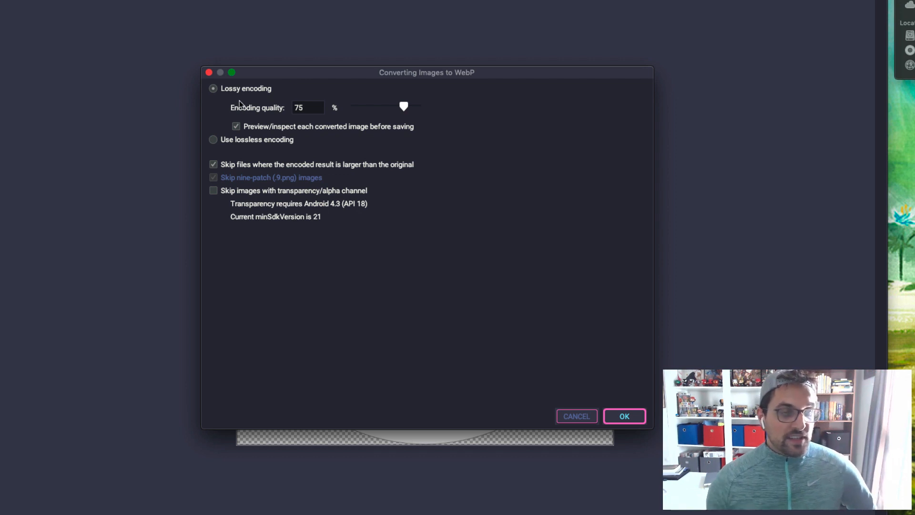
pyautogui.moveTo(343, 108)
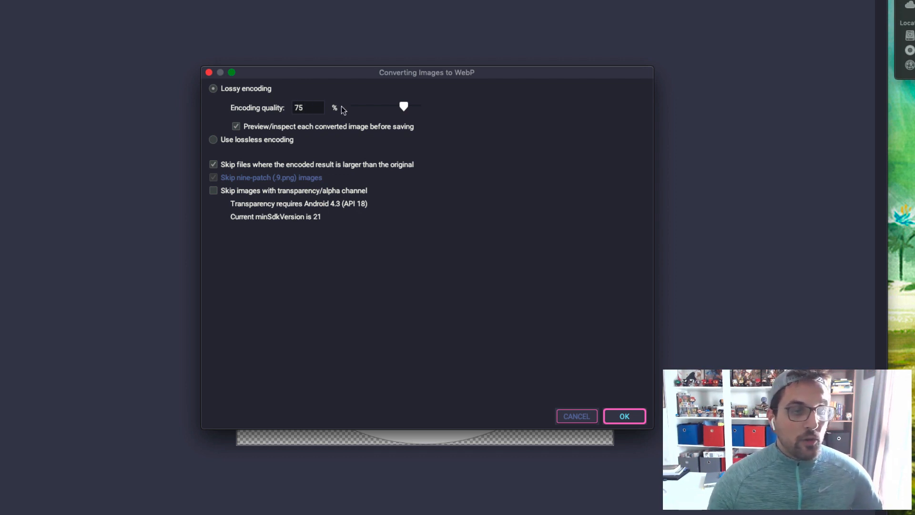
pyautogui.moveTo(470, 84)
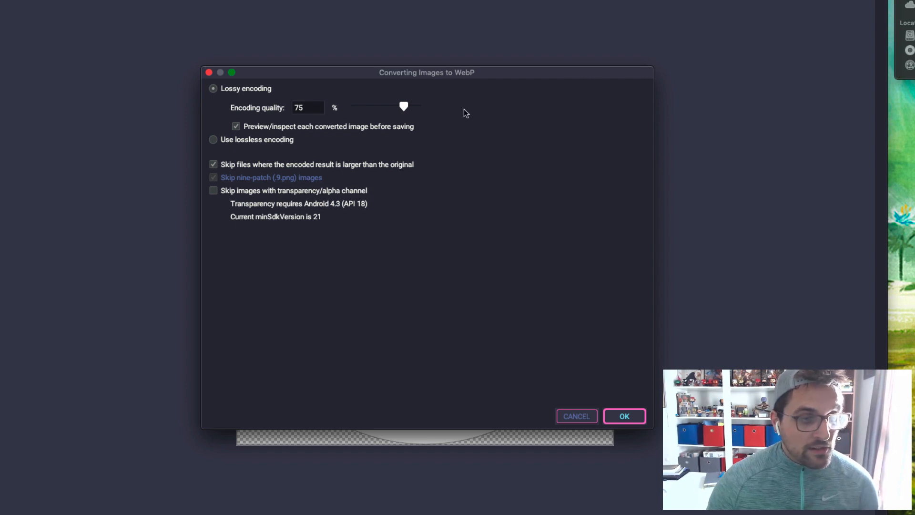
pyautogui.moveTo(456, 131)
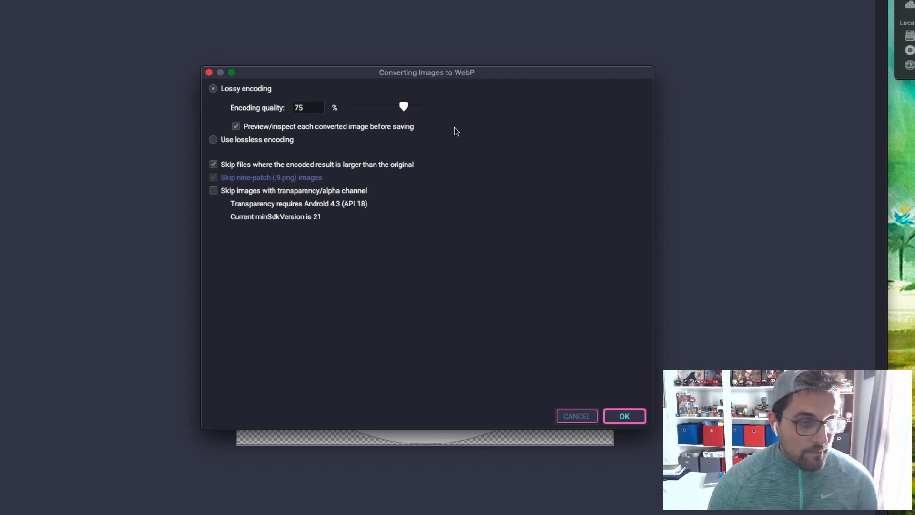
pyautogui.moveTo(446, 175)
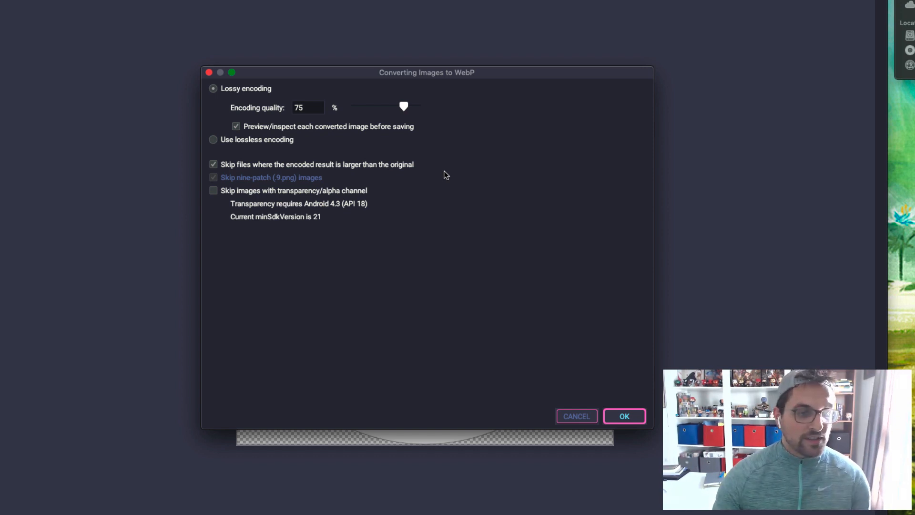
pyautogui.moveTo(406, 226)
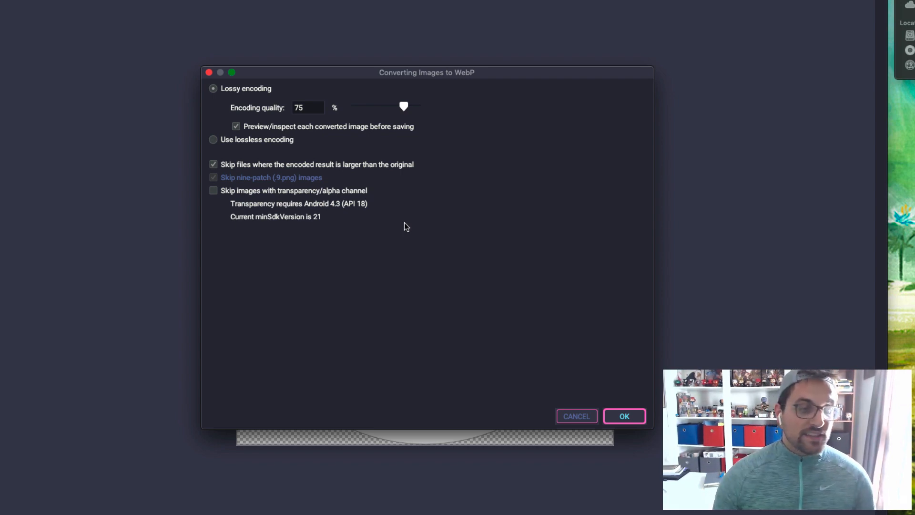
pyautogui.moveTo(481, 191)
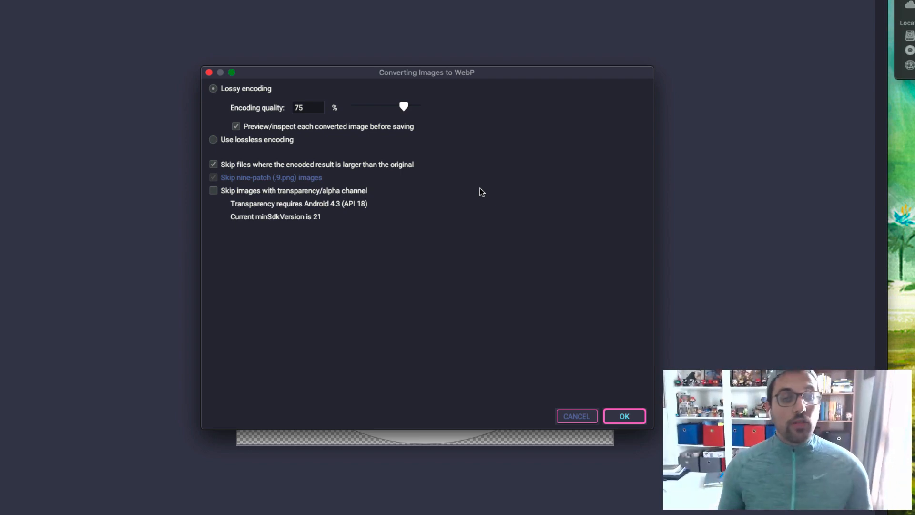
pyautogui.moveTo(476, 190)
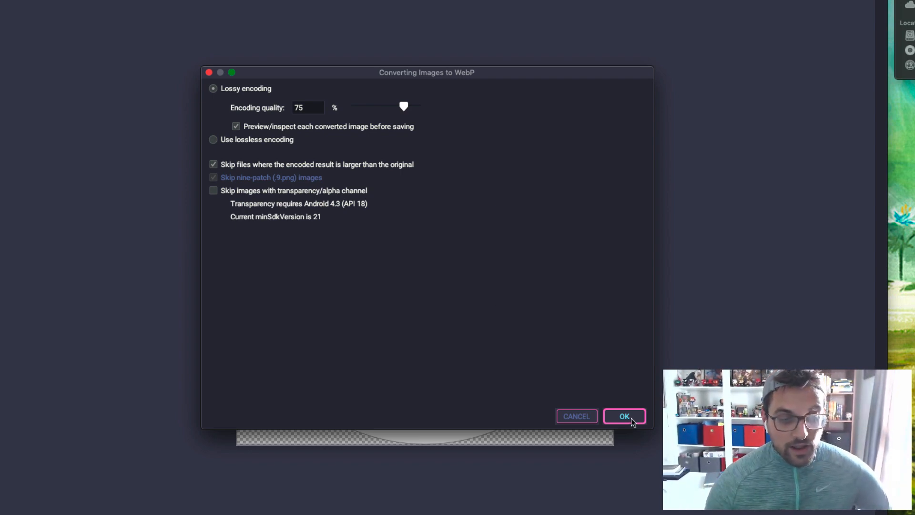
pyautogui.click(624, 416)
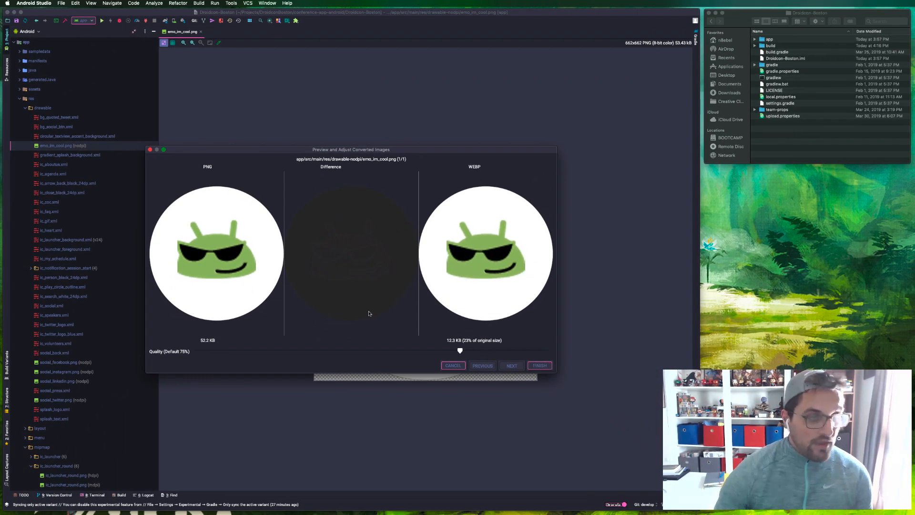
pyautogui.moveTo(493, 257)
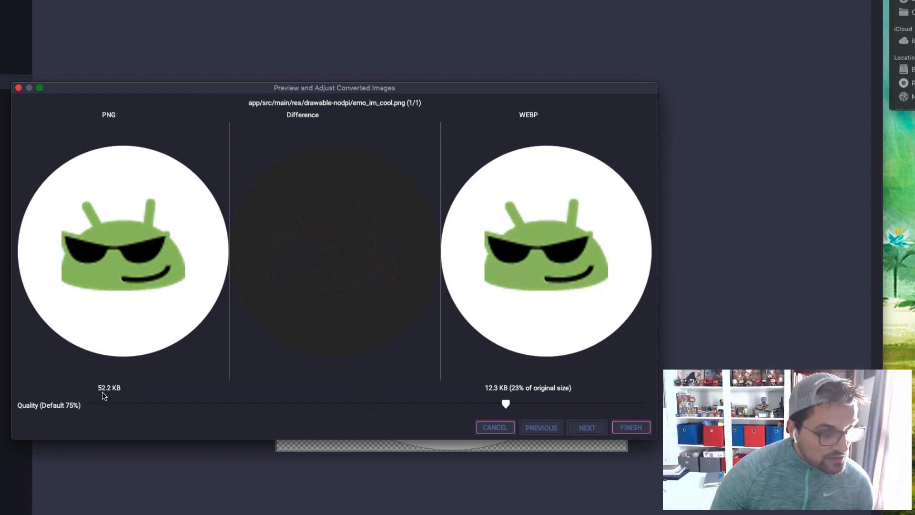
pyautogui.moveTo(578, 384)
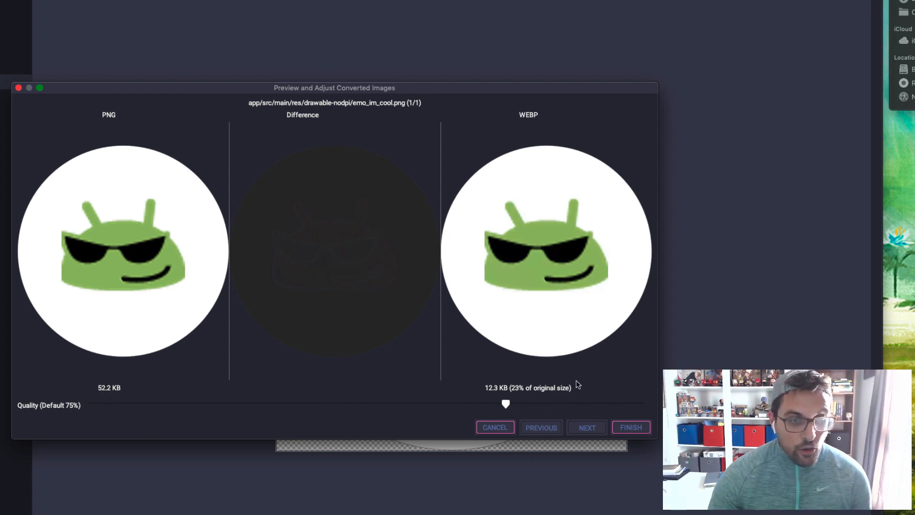
pyautogui.moveTo(489, 396)
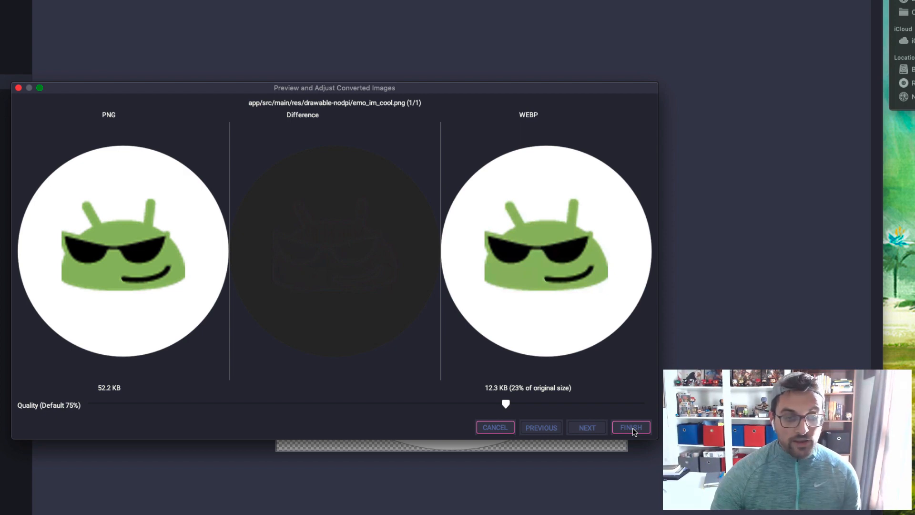
# - Accept the 12.3 KB WebP replacing the 52.2 KB PNG and add it to Git
pyautogui.click(631, 427)
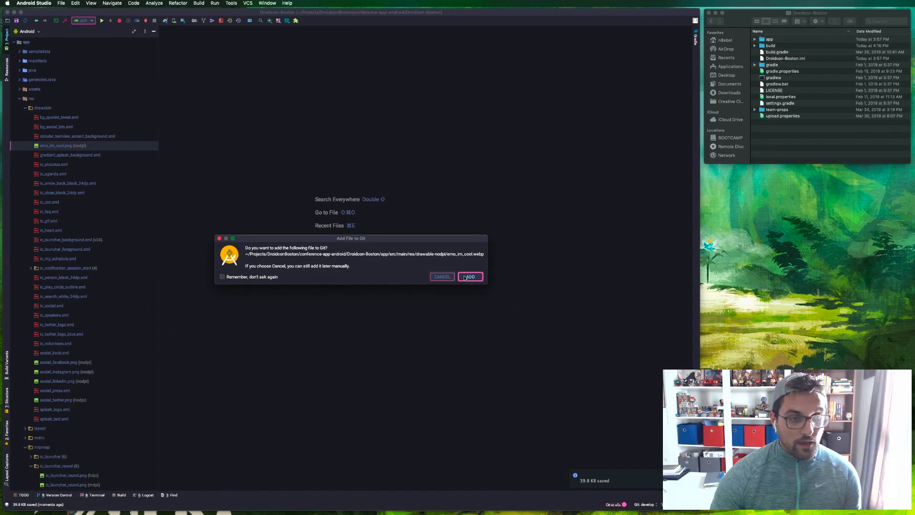
pyautogui.click(469, 276)
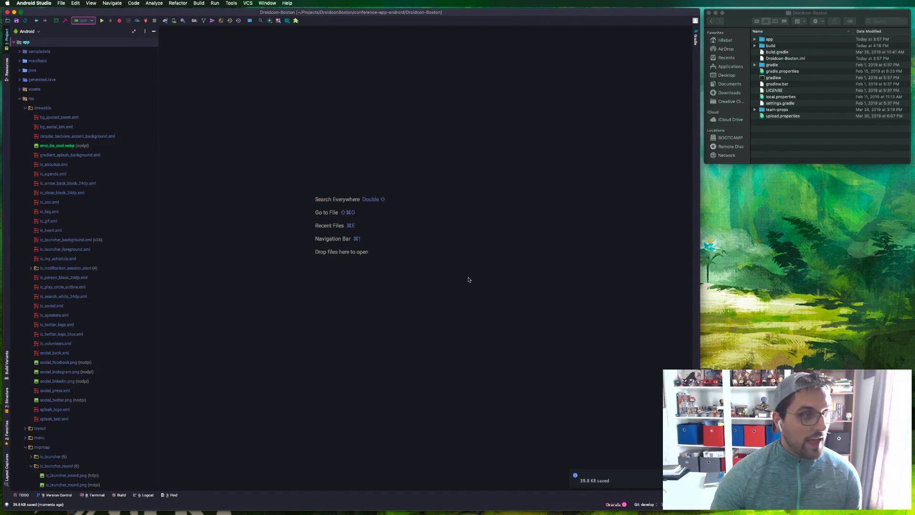
pyautogui.moveTo(244, 263)
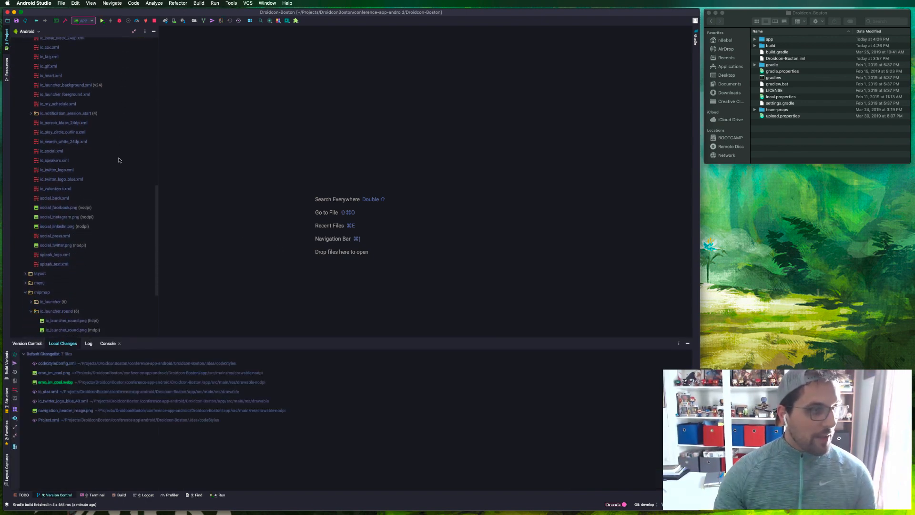
# - Select the four social PNG icons and confirm their WebP conversion settings
pyautogui.click(57, 208)
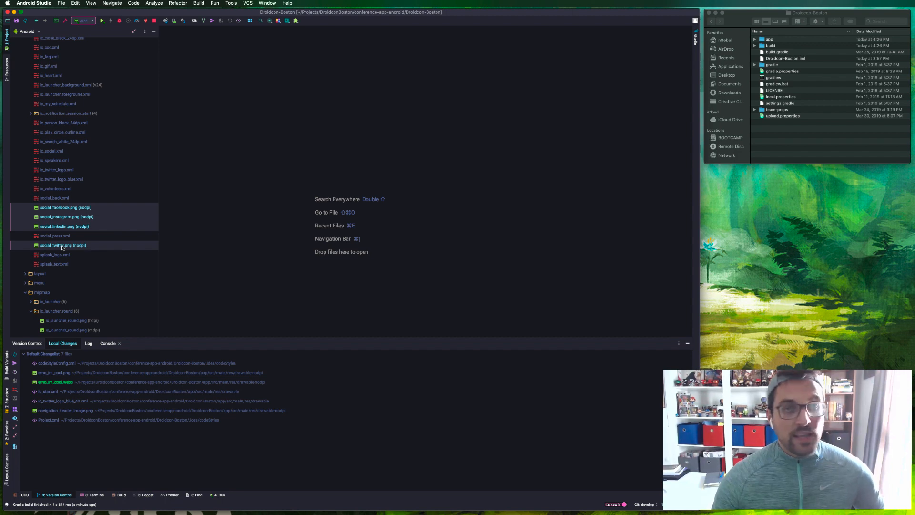
pyautogui.rightClick(62, 245)
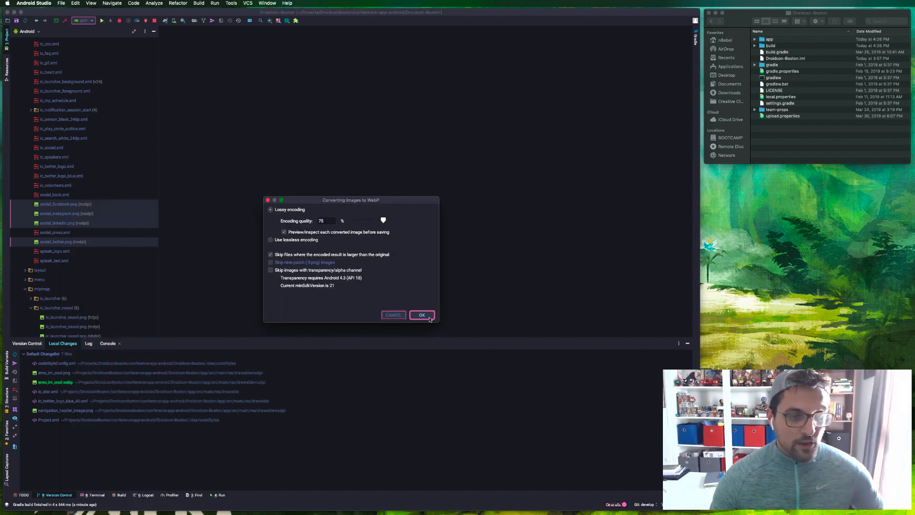
pyautogui.click(421, 315)
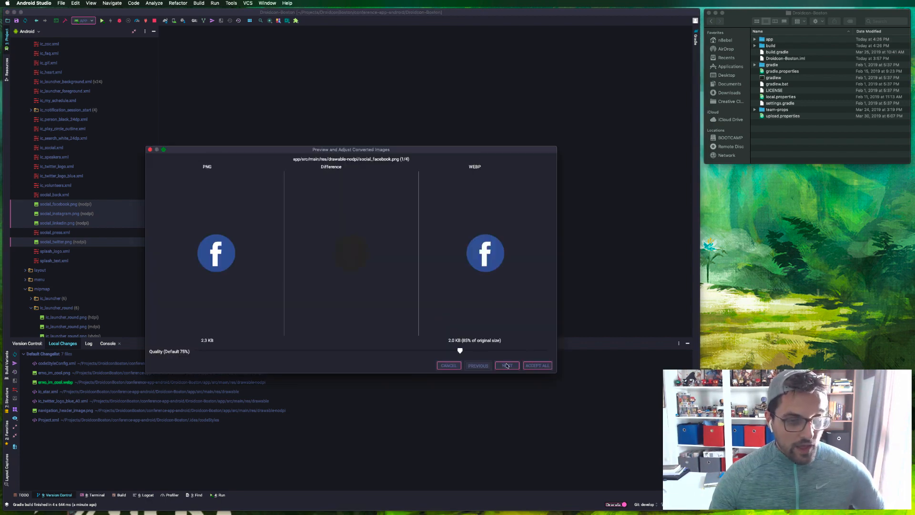
# - Step through the image comparisons, accept all four WebP icons and add them to Git
pyautogui.click(507, 365)
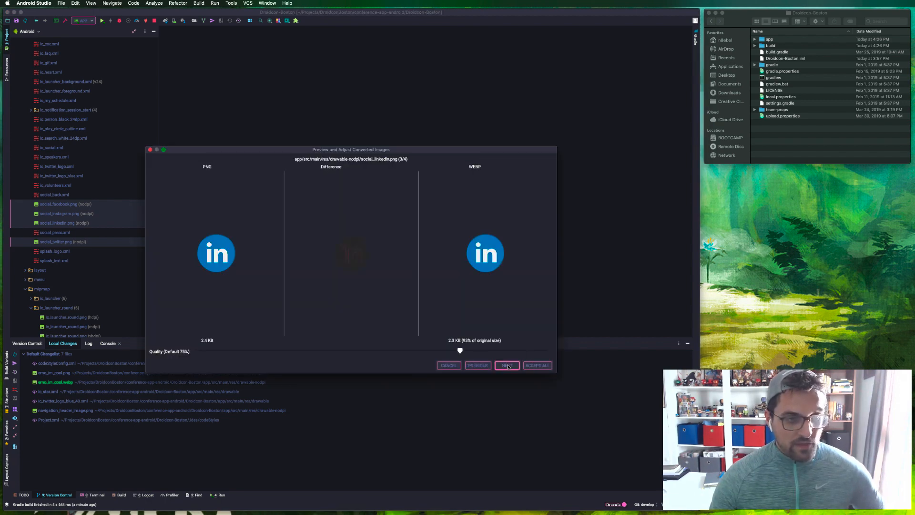
pyautogui.click(507, 365)
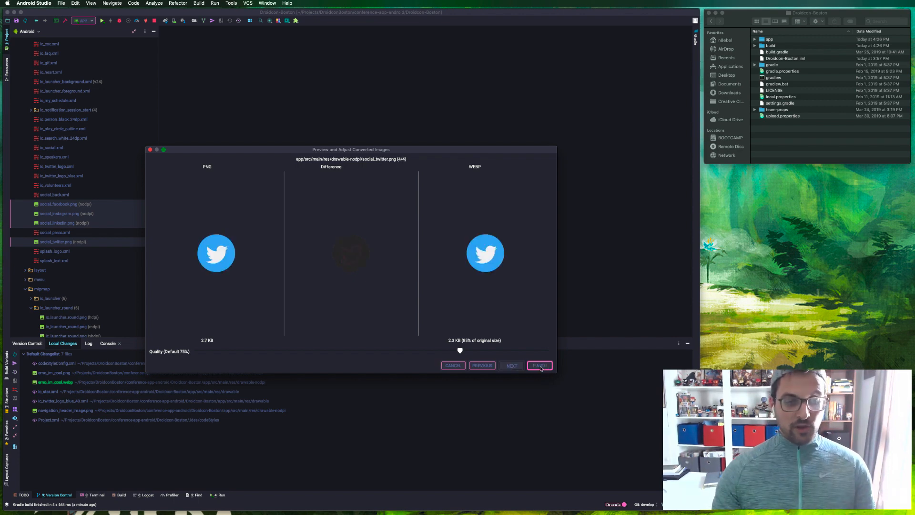
pyautogui.click(540, 365)
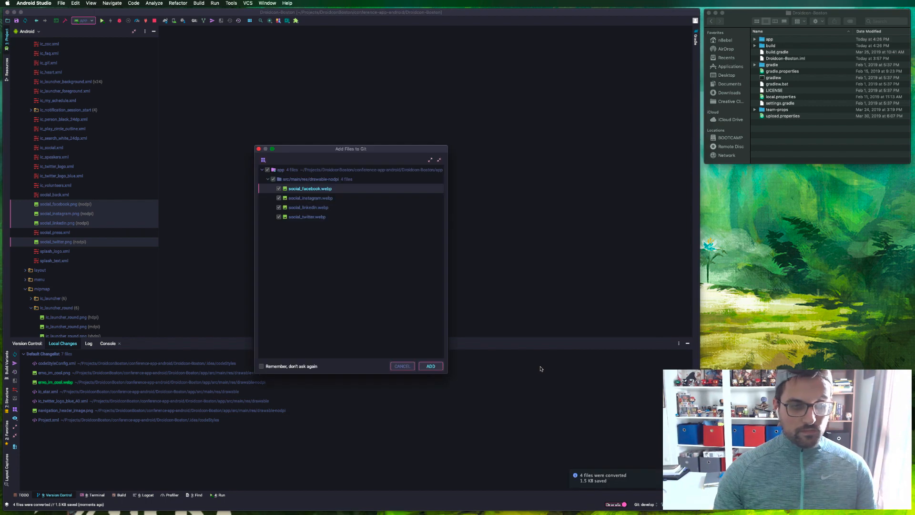
pyautogui.click(430, 366)
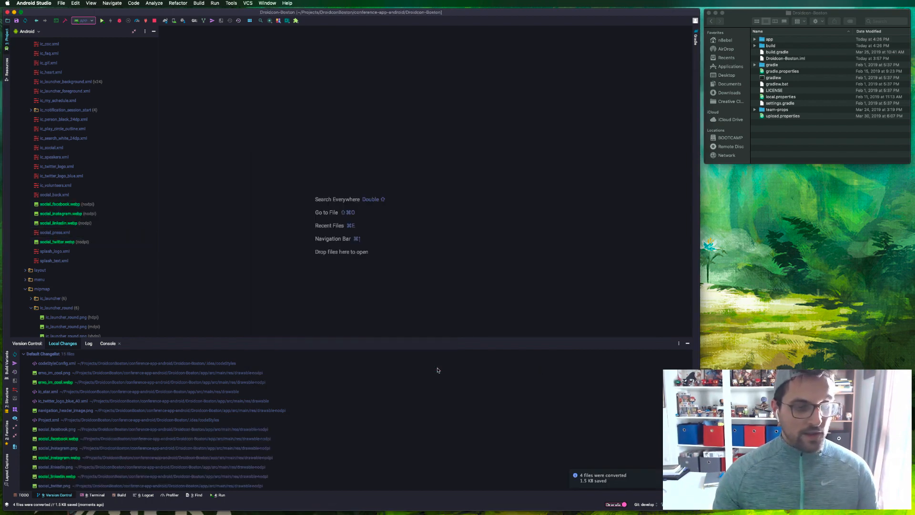
pyautogui.moveTo(695, 332)
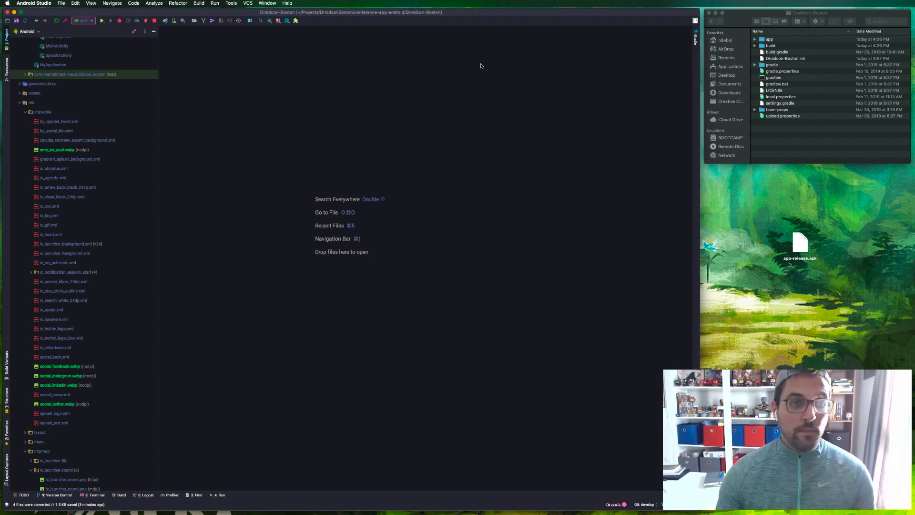
# - Run ./gradlew assembleRelease again in the terminal to rebuild with WebP drawables
pyautogui.click(95, 495)
pyautogui.write('clea')
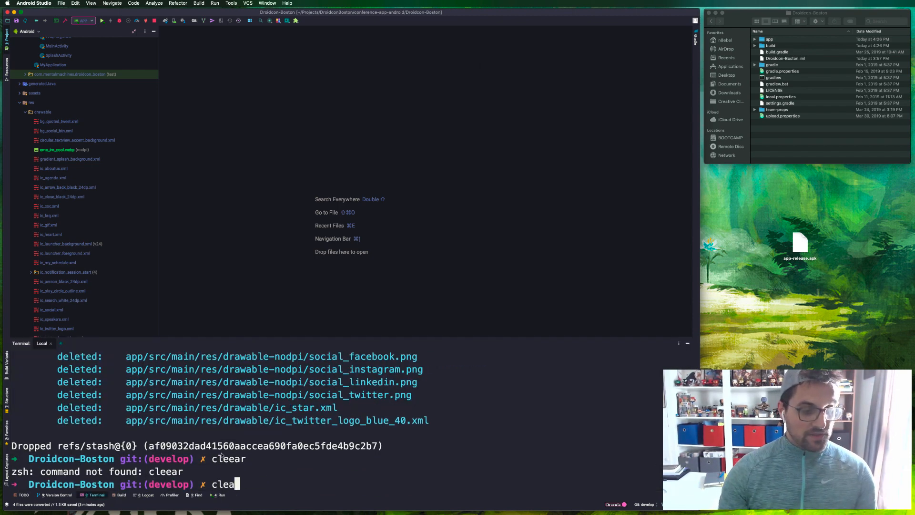
pyautogui.write('./gradlew assembleRelease')
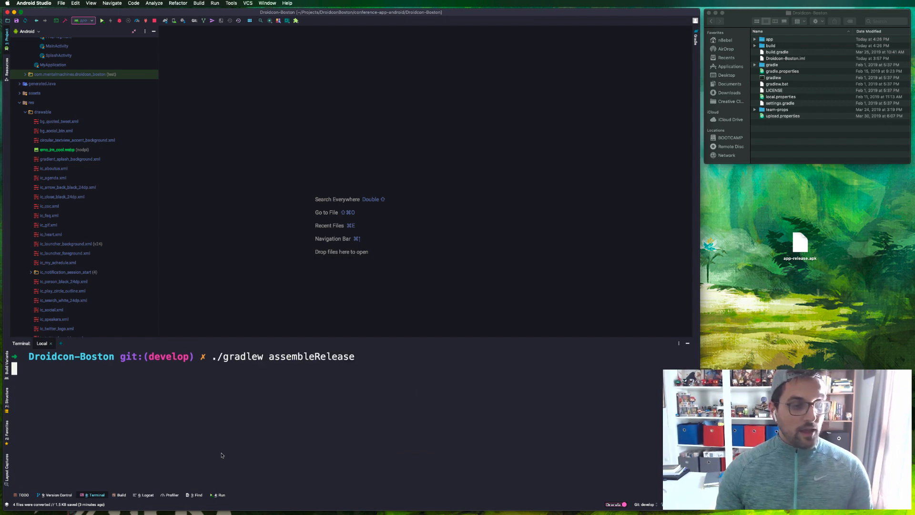
pyautogui.press('Return')
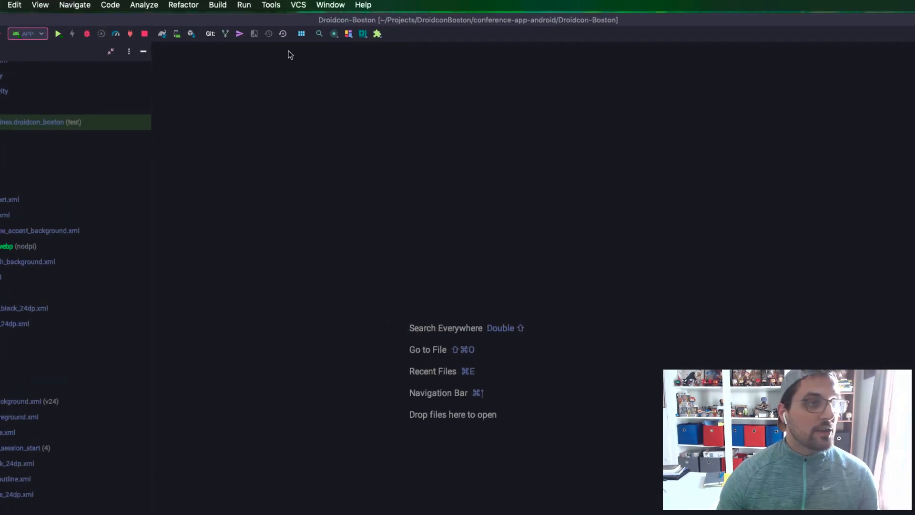
# - Analyze the rebuilt app-release.apk, showing APK size 5.4 MB and download size 4.4 MB
pyautogui.click(217, 5)
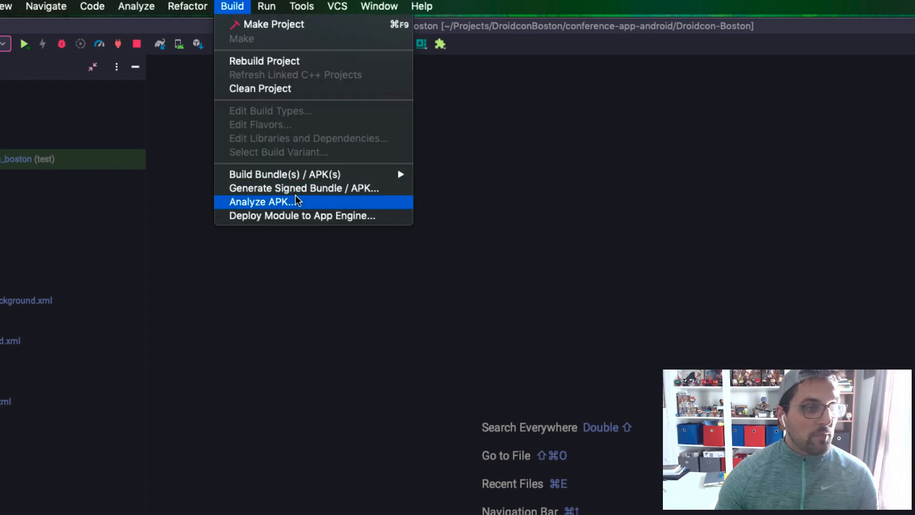
pyautogui.click(261, 202)
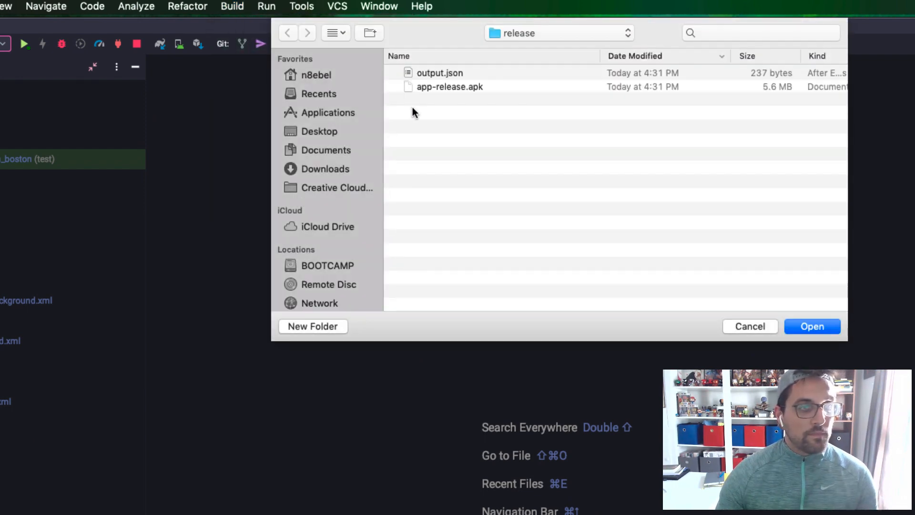
pyautogui.click(450, 87)
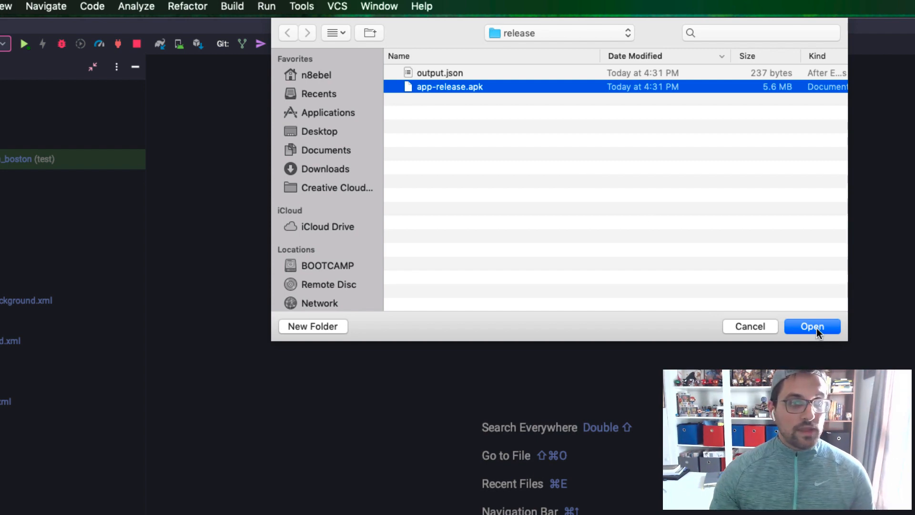
pyautogui.click(812, 326)
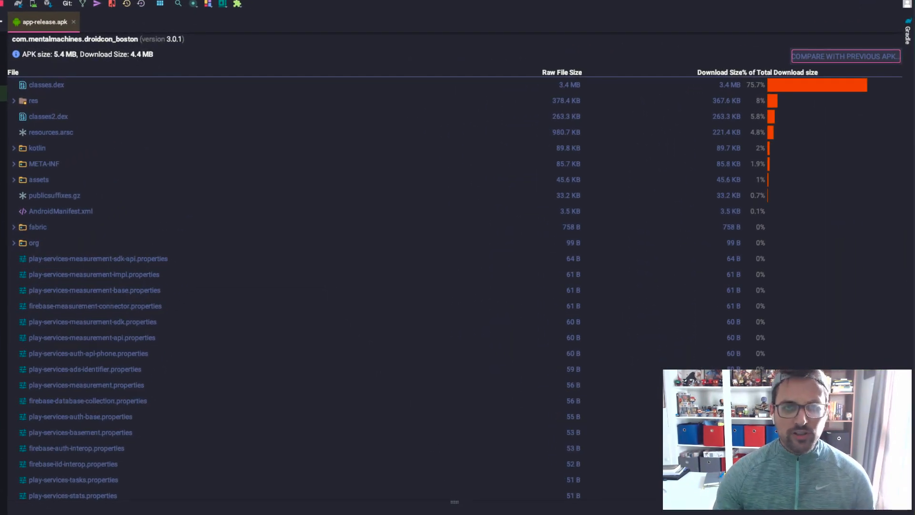
# - Compare against the older app-release.apk on the Desktop, revealing a 42.8 KB reduction
pyautogui.click(857, 57)
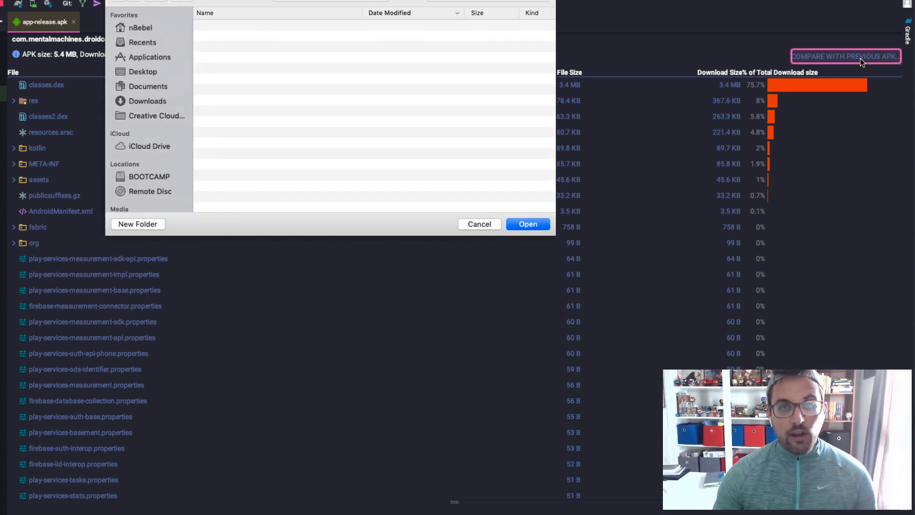
pyautogui.click(142, 71)
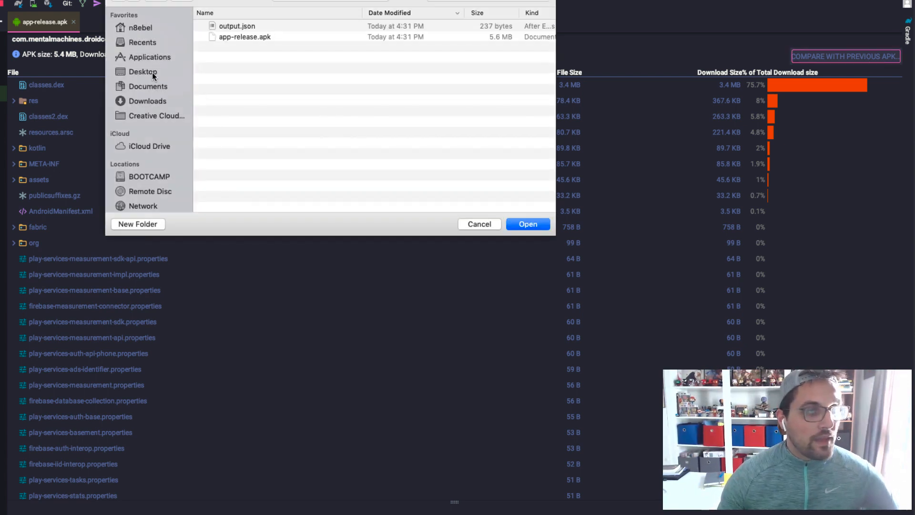
pyautogui.click(143, 71)
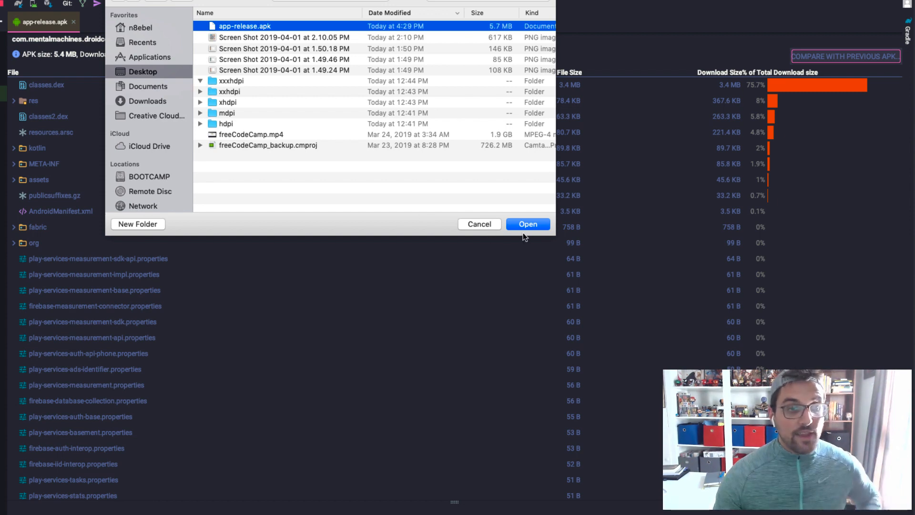
pyautogui.click(528, 224)
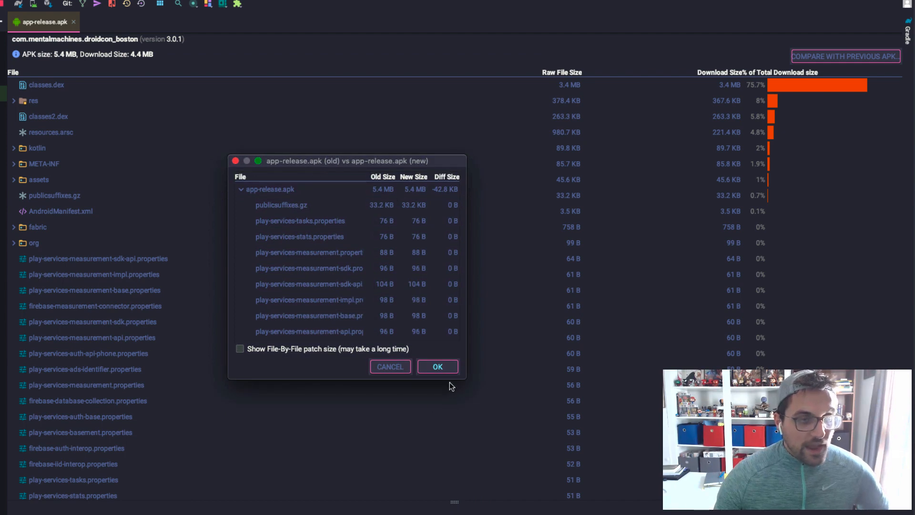
# - Enlarge the comparison and expand res/ to trace its 42.4 KB shrinkage
pyautogui.moveTo(347, 160); pyautogui.dragTo(423, 169)
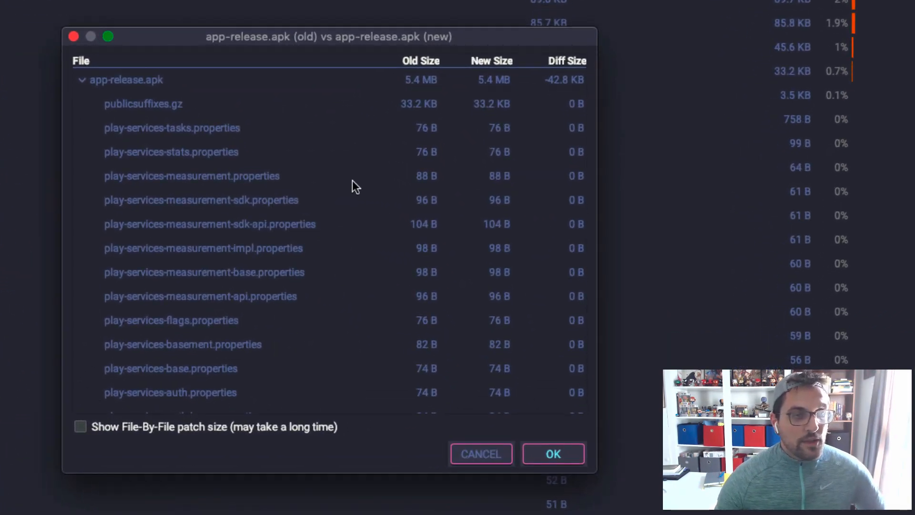
pyautogui.moveTo(506, 123)
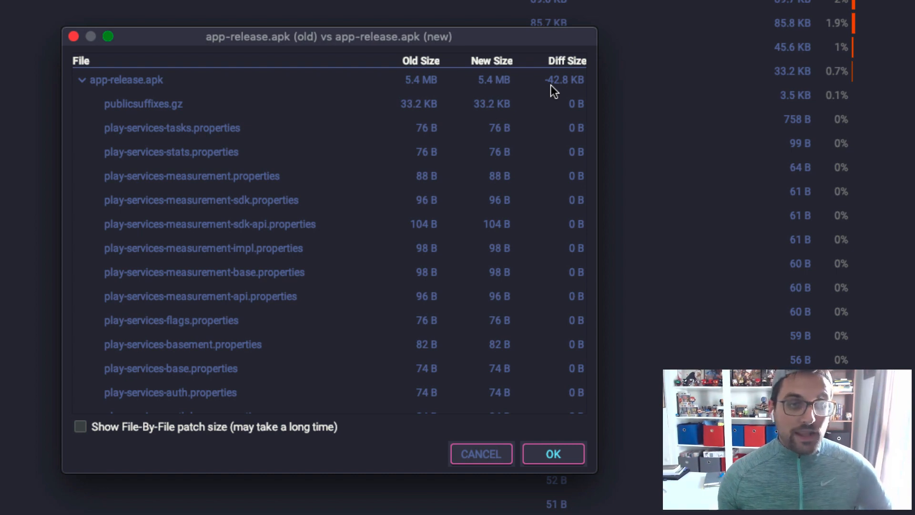
pyautogui.moveTo(402, 160)
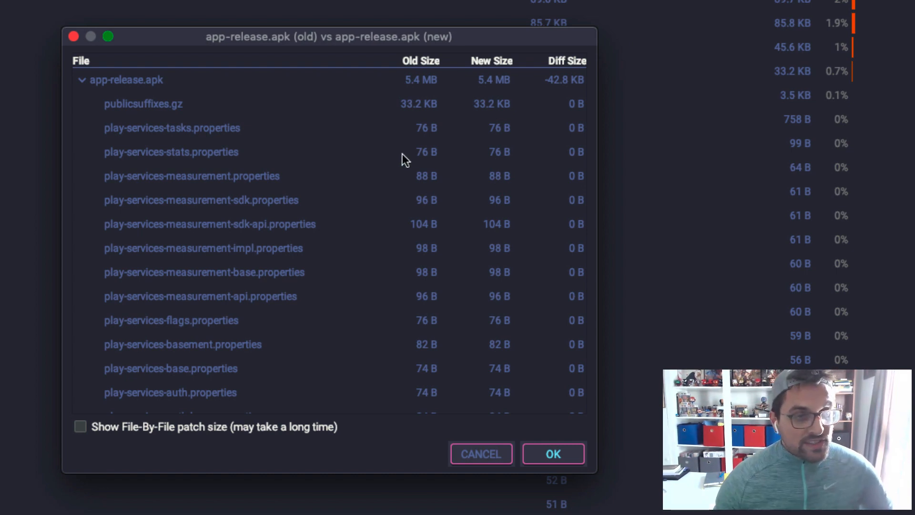
pyautogui.scroll(-3)
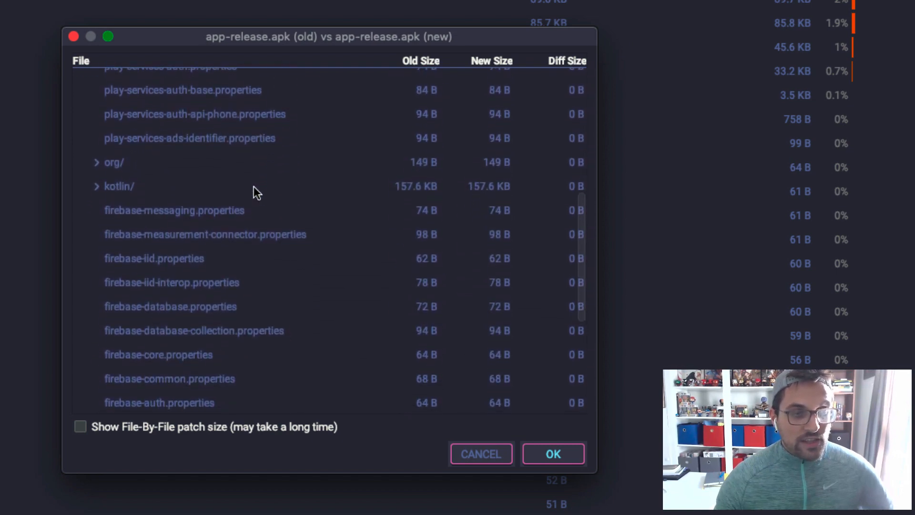
pyautogui.scroll(-3)
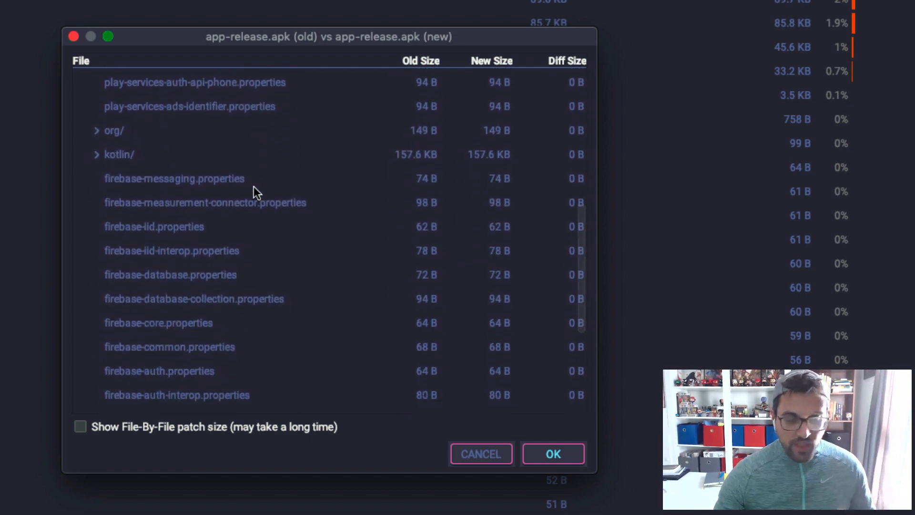
pyautogui.moveTo(414, 120)
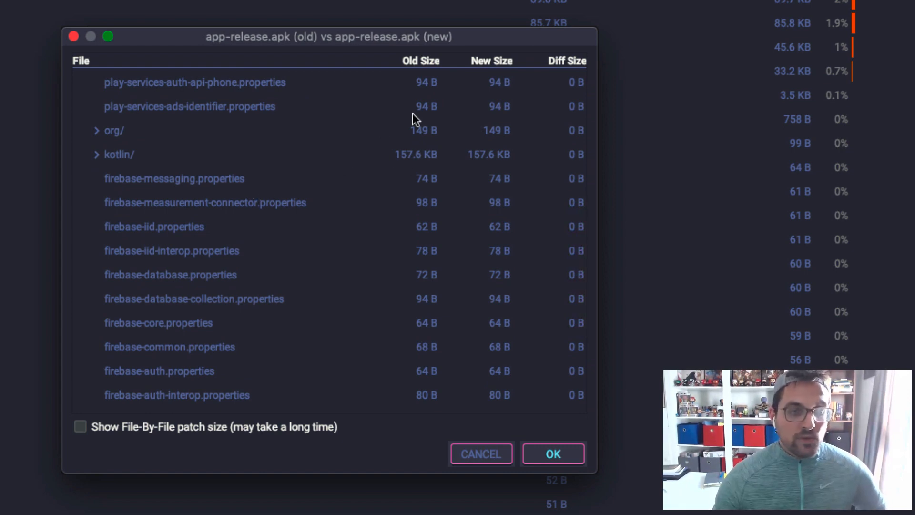
pyautogui.scroll(-3)
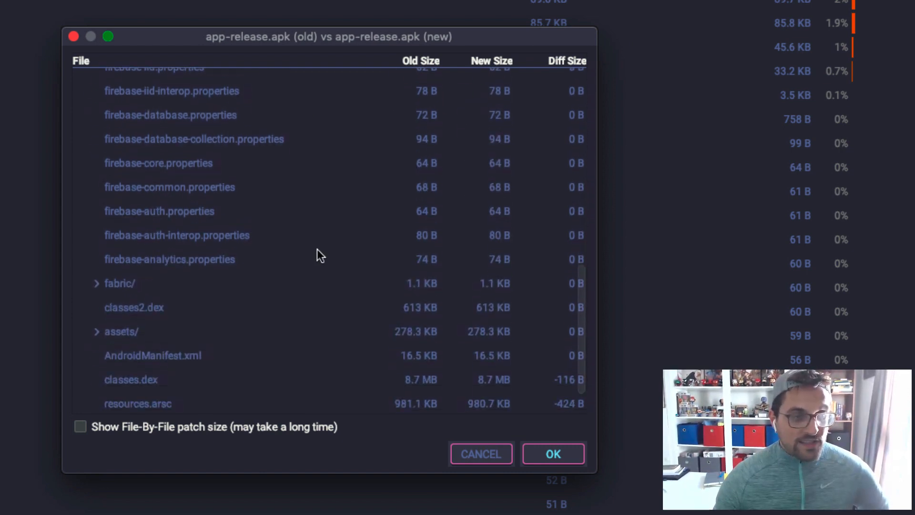
pyautogui.scroll(-3)
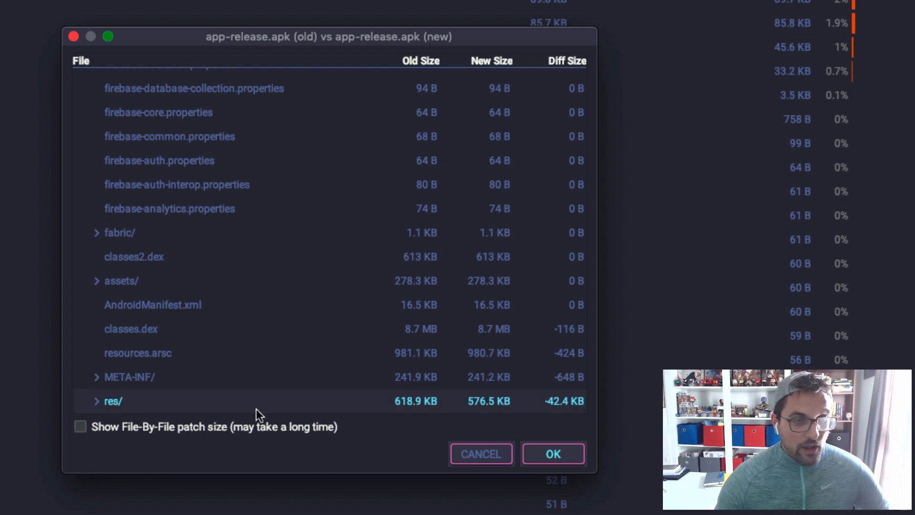
pyautogui.click(96, 402)
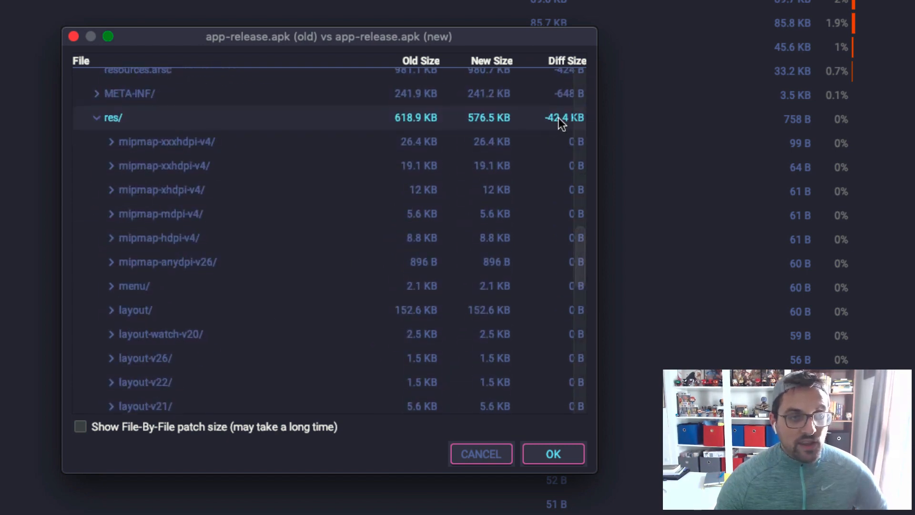
# - Inspect drawable-nodpi-v4 shrinking 40.7 KB, then dismiss the comparison results
pyautogui.scroll(-3)
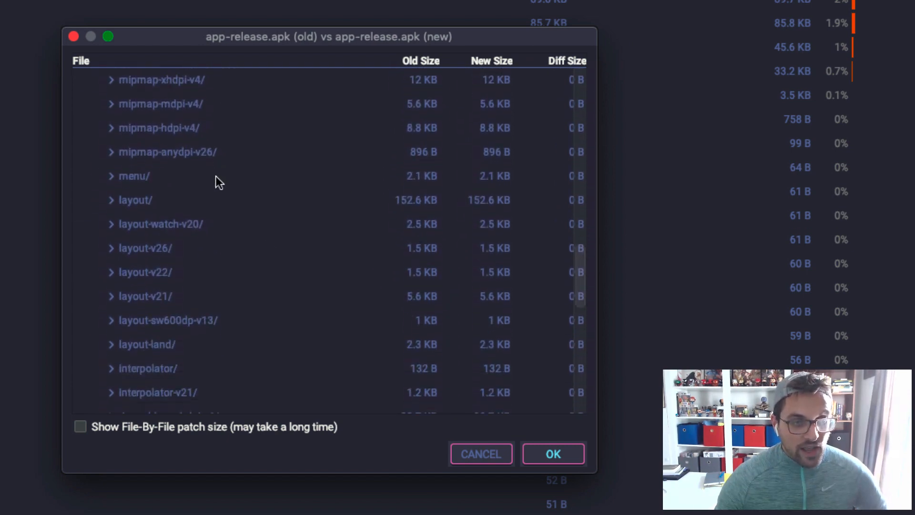
pyautogui.scroll(-3)
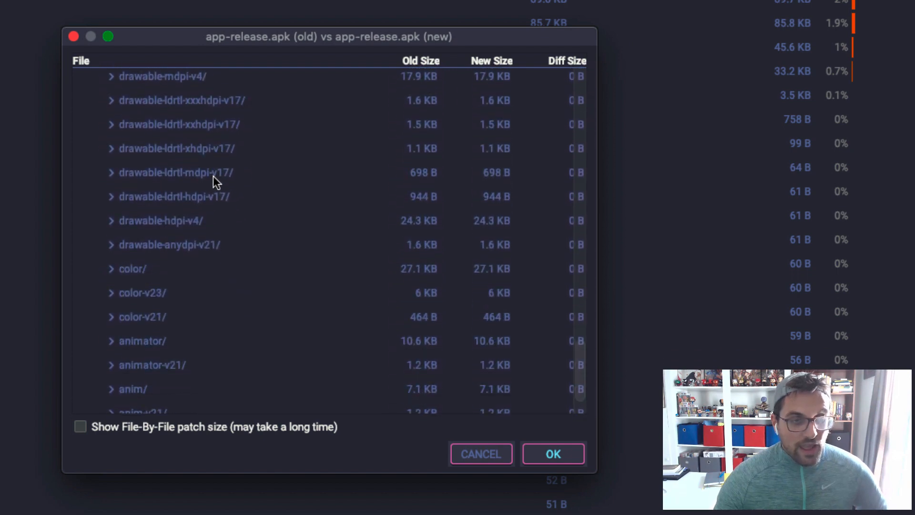
pyautogui.scroll(-3)
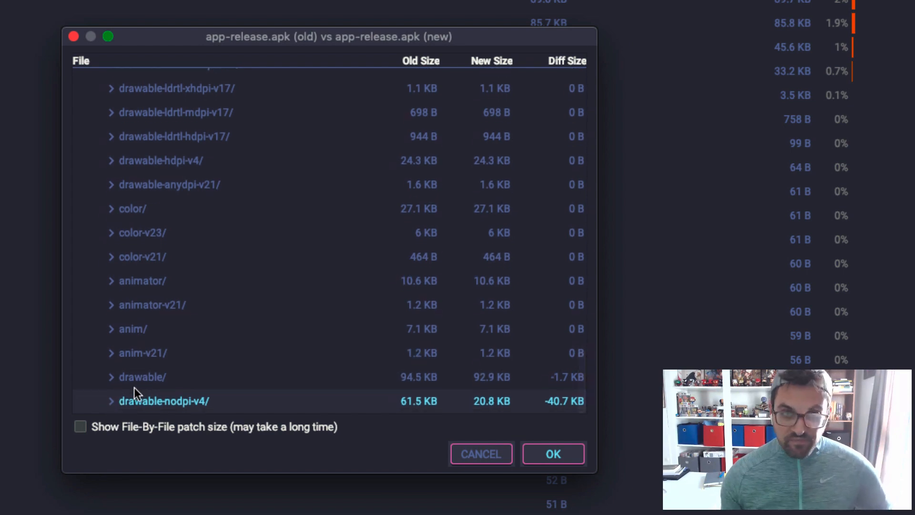
pyautogui.moveTo(164, 320)
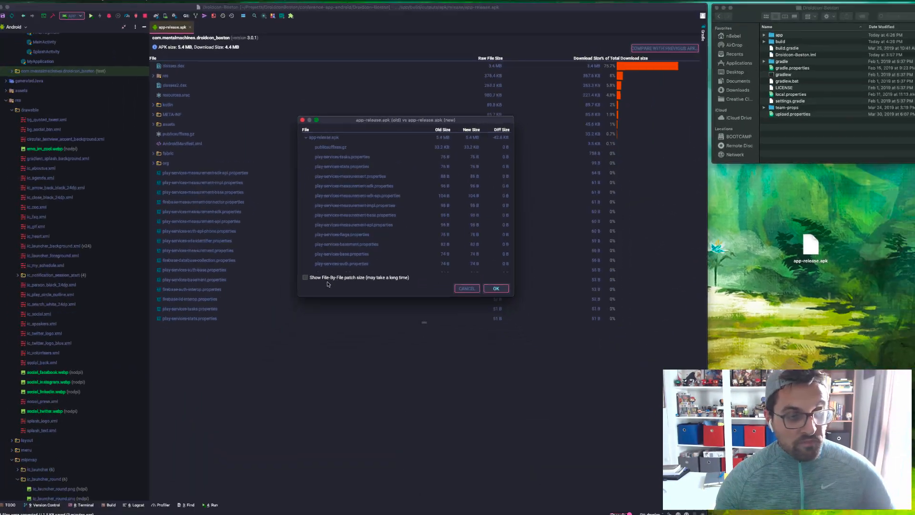
pyautogui.click(496, 288)
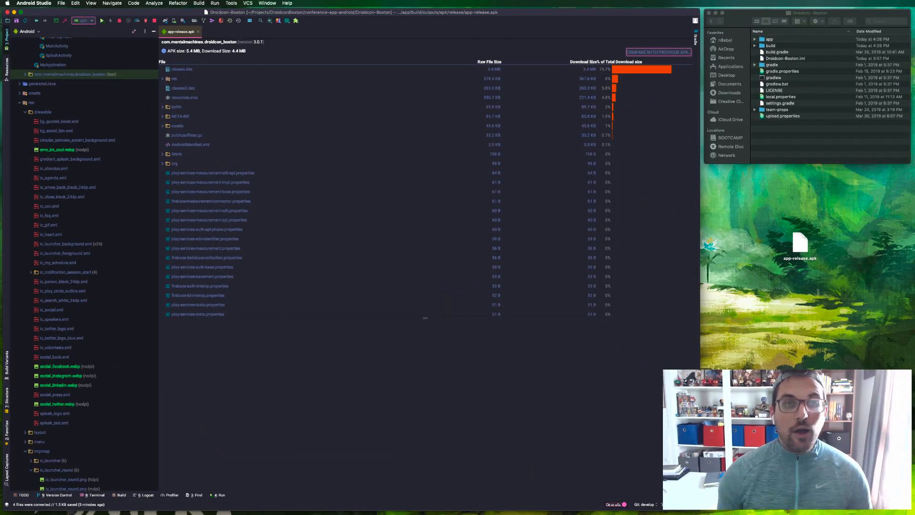